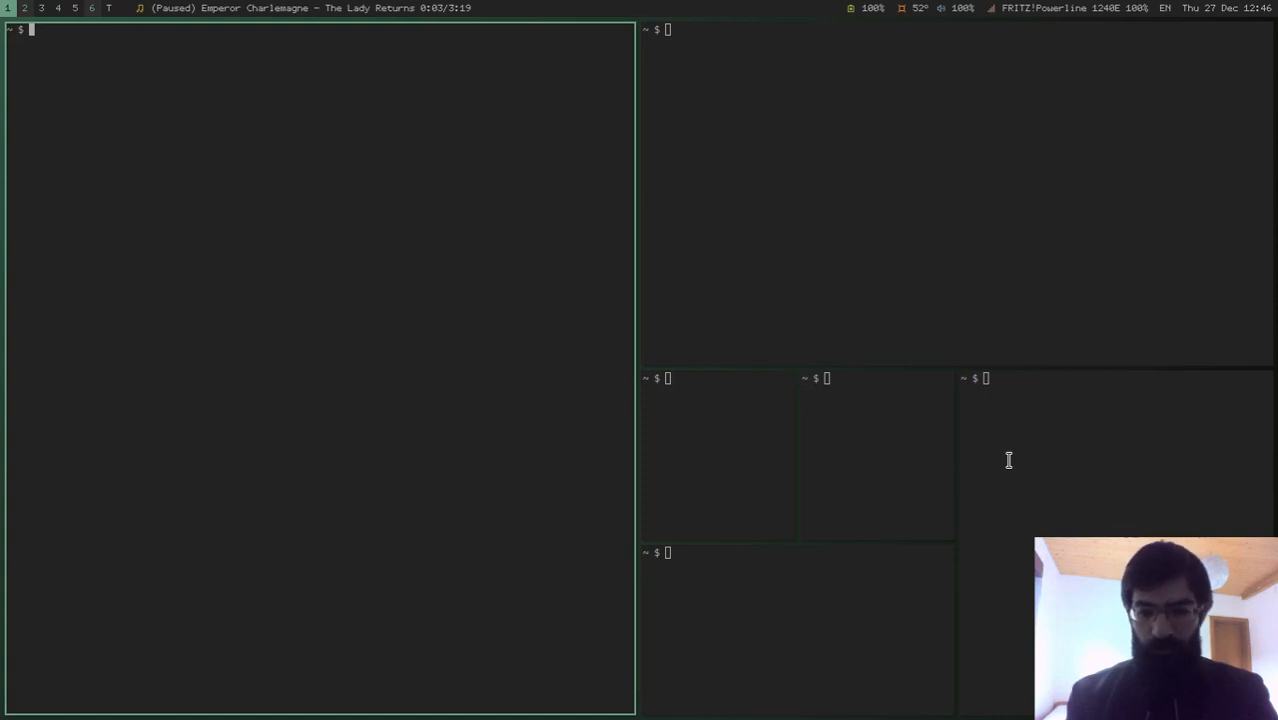
Grow the preselected space below the left terminal to fill most of the column.
{"action": "left_click", "coordinate": [796, 628]}
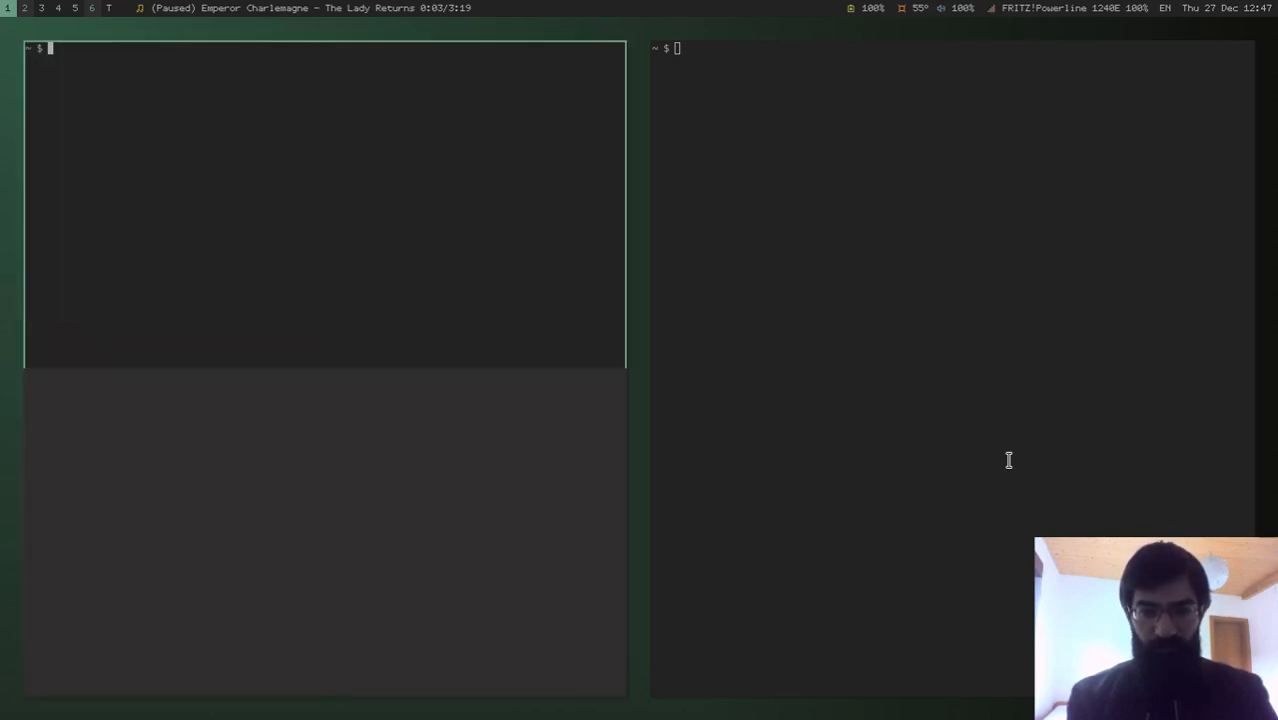
{"action": "mouse_move", "coordinate": [332, 456]}
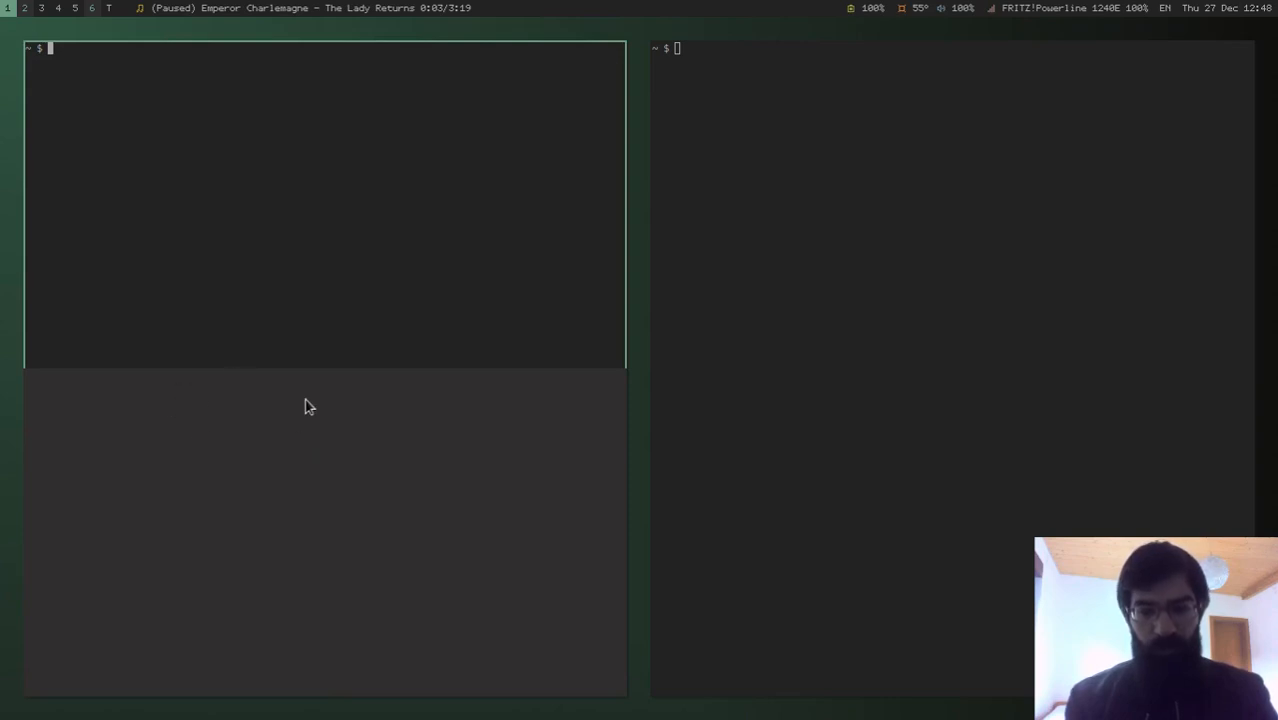
{"action": "mouse_move", "coordinate": [16, 396]}
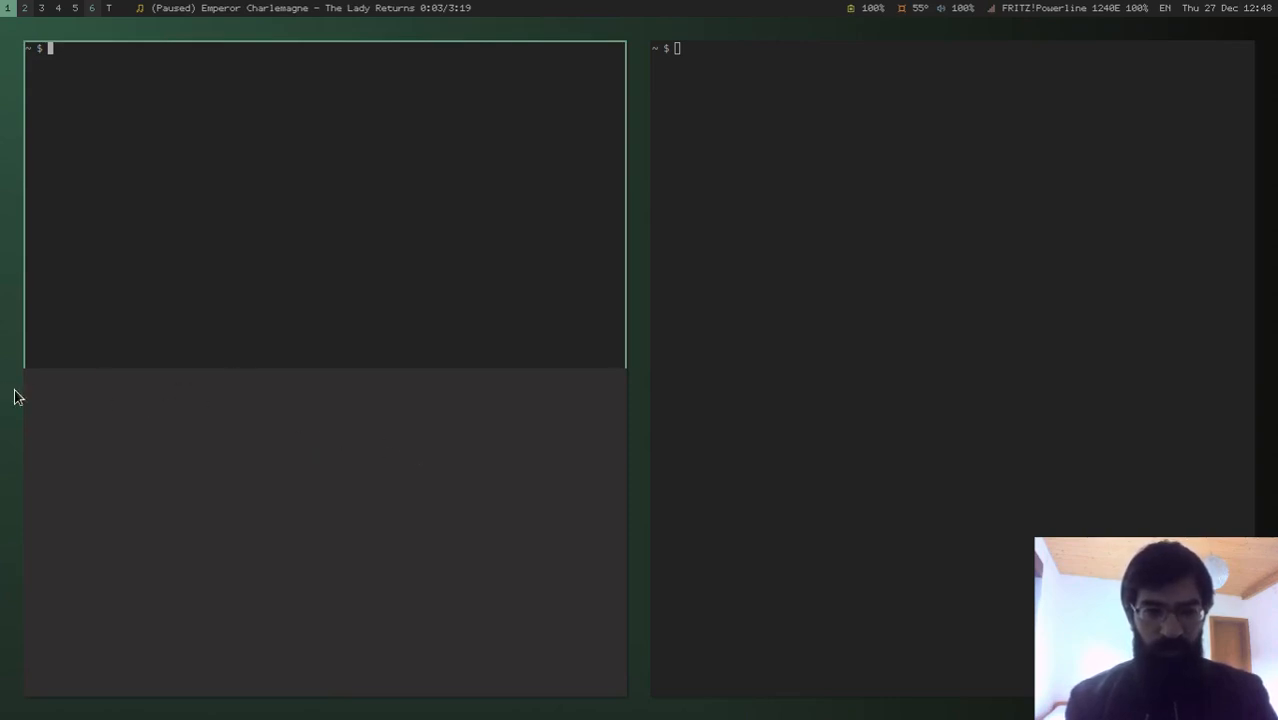
{"action": "mouse_move", "coordinate": [400, 614]}
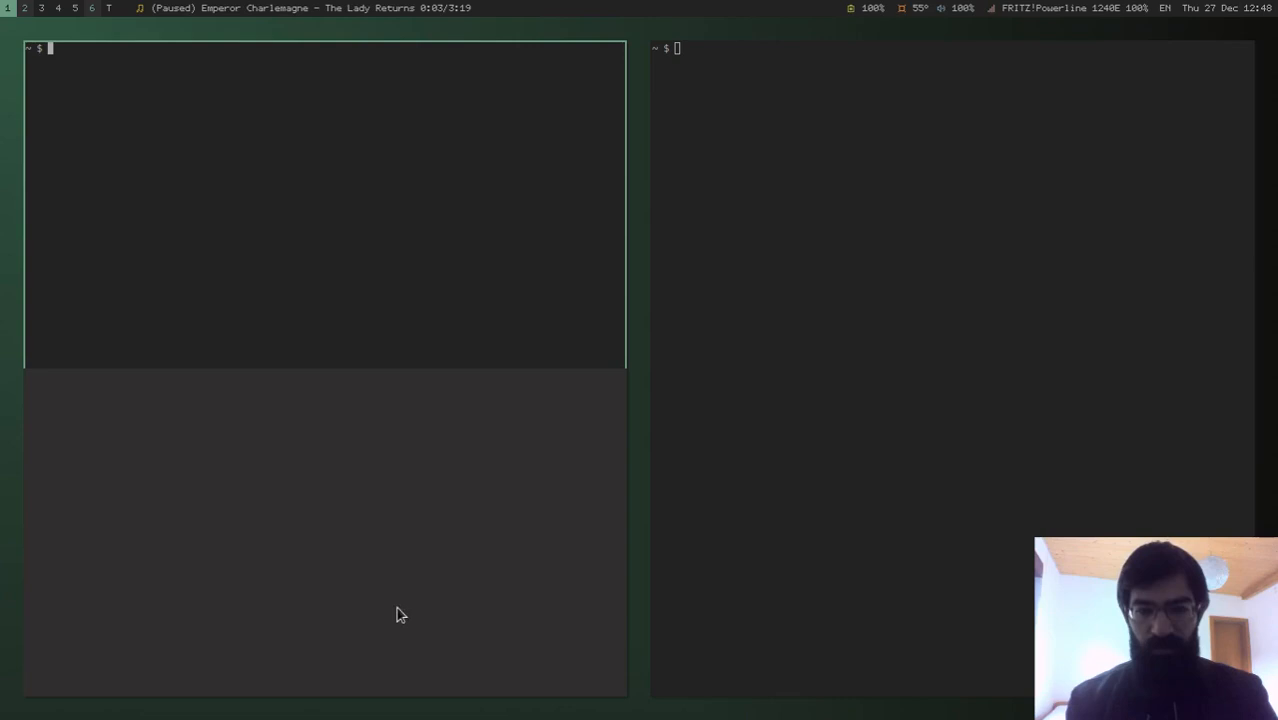
{"action": "mouse_move", "coordinate": [940, 424]}
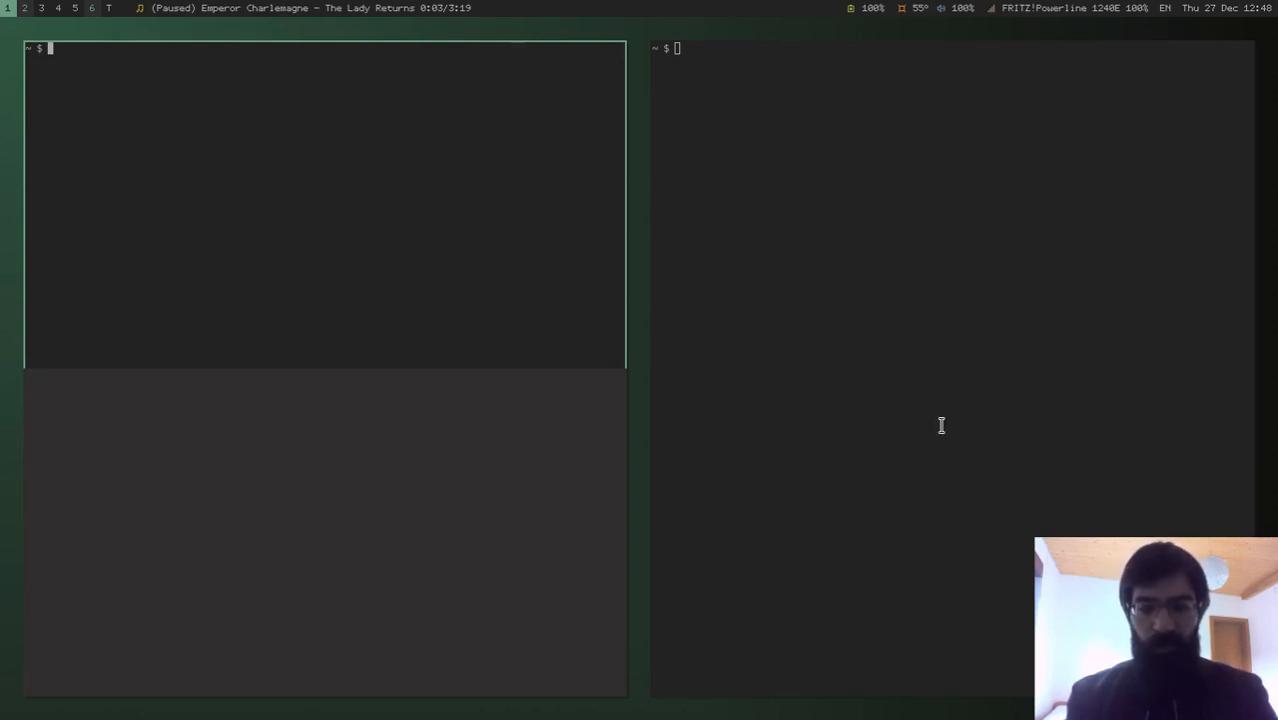
{"action": "mouse_move", "coordinate": [452, 488]}
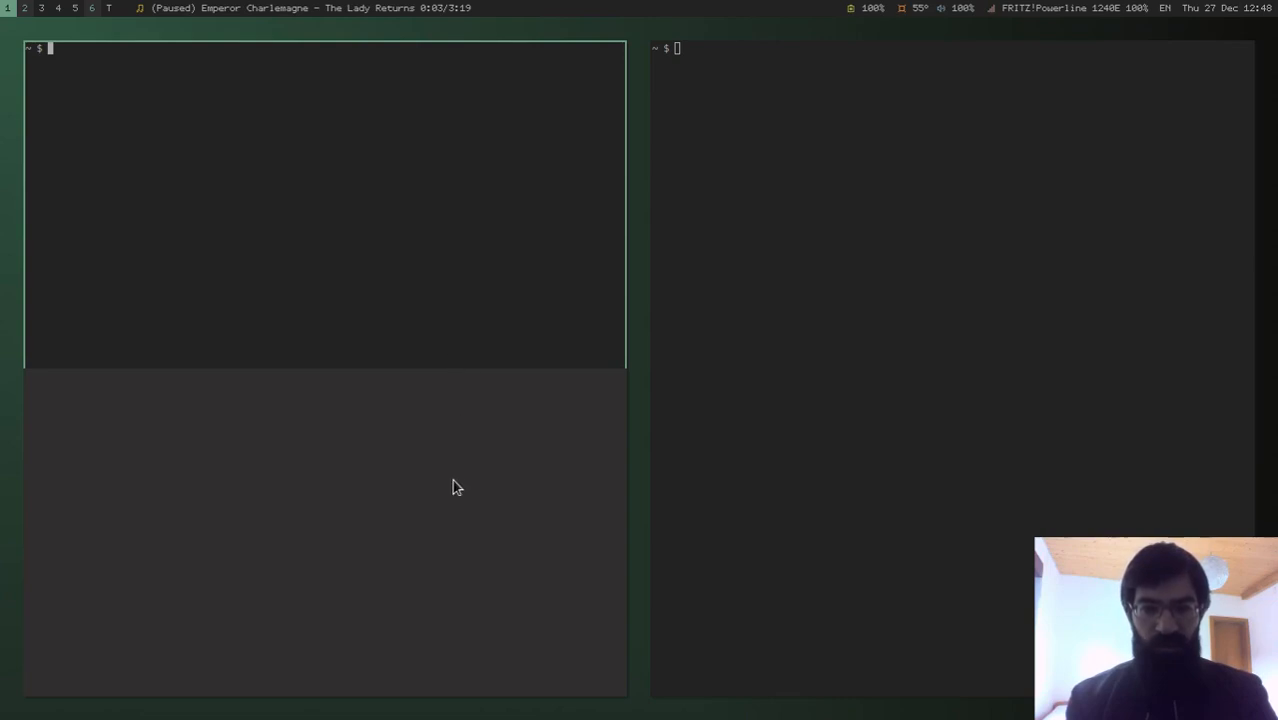
{"action": "mouse_move", "coordinate": [356, 128]}
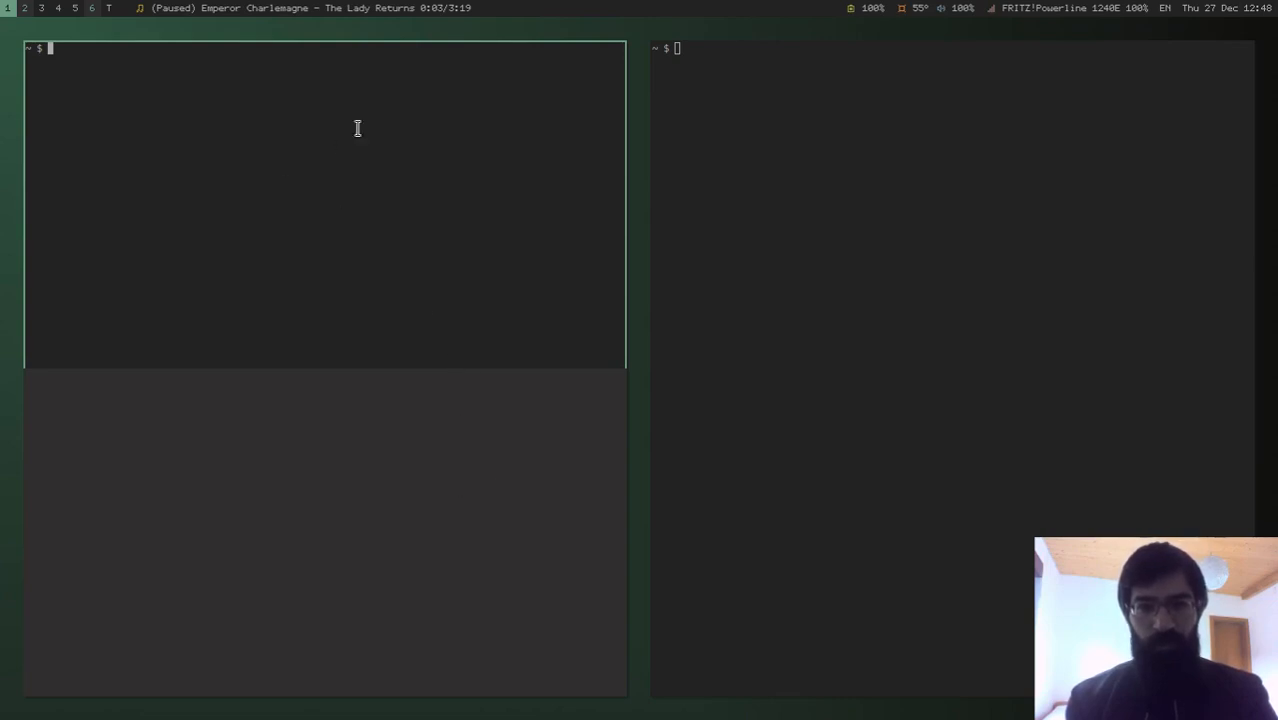
{"action": "mouse_move", "coordinate": [642, 292]}
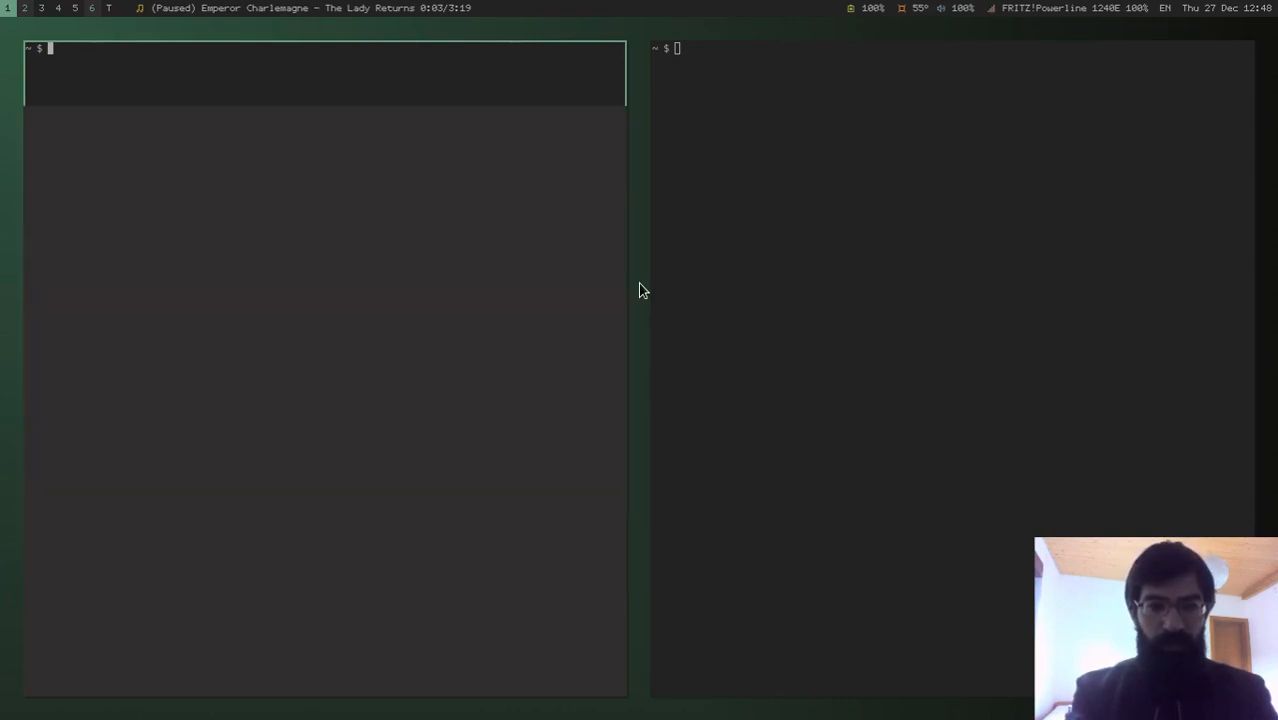
{"action": "mouse_move", "coordinate": [556, 252]}
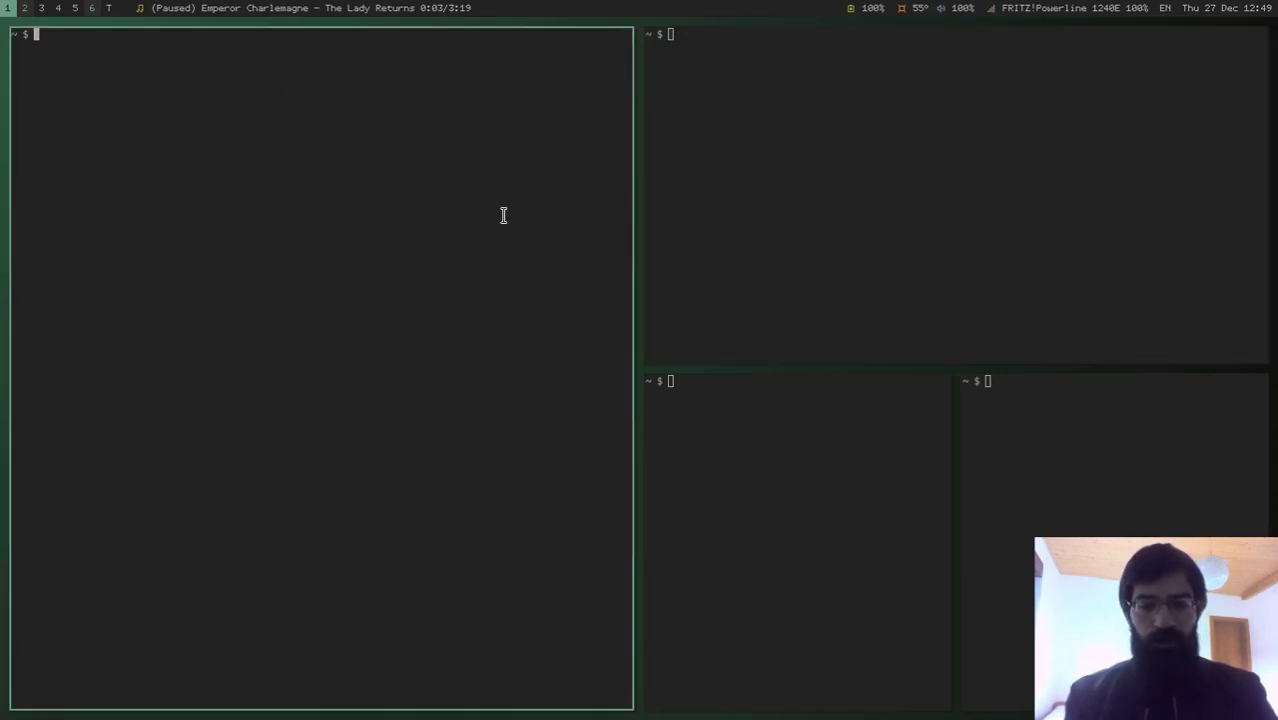
{"action": "type", "text": "djslk jk hsljsaha lhfsa jfa"}
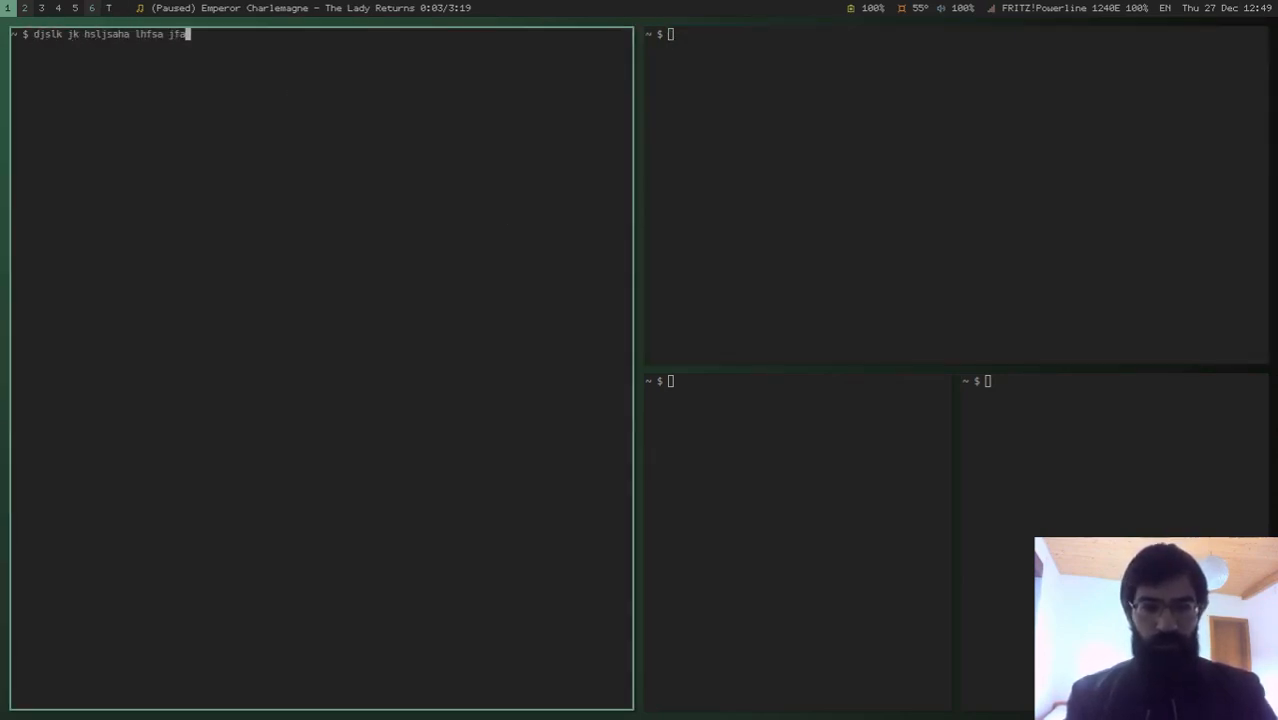
{"action": "type", "text": "fahf aljhfljf lhfd ldsjhlhfds lkdjh"}
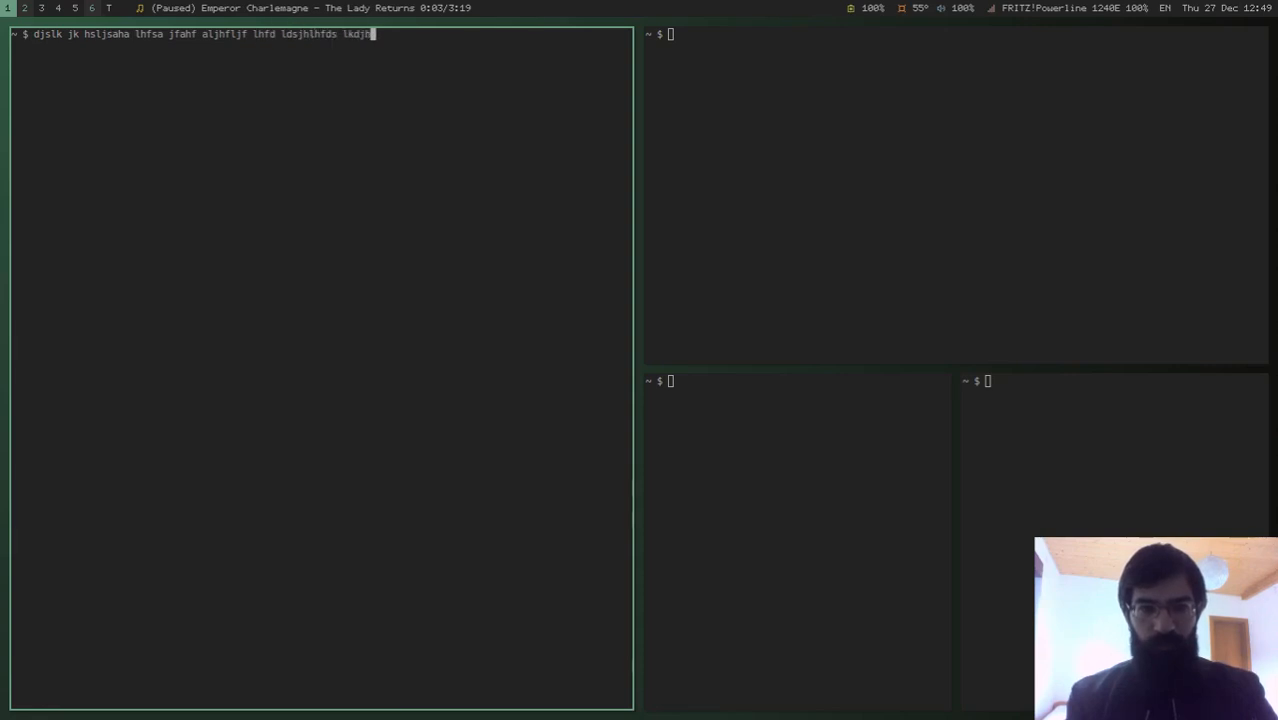
{"action": "mouse_move", "coordinate": [408, 280]}
{"action": "type", "text": "own_script_"}
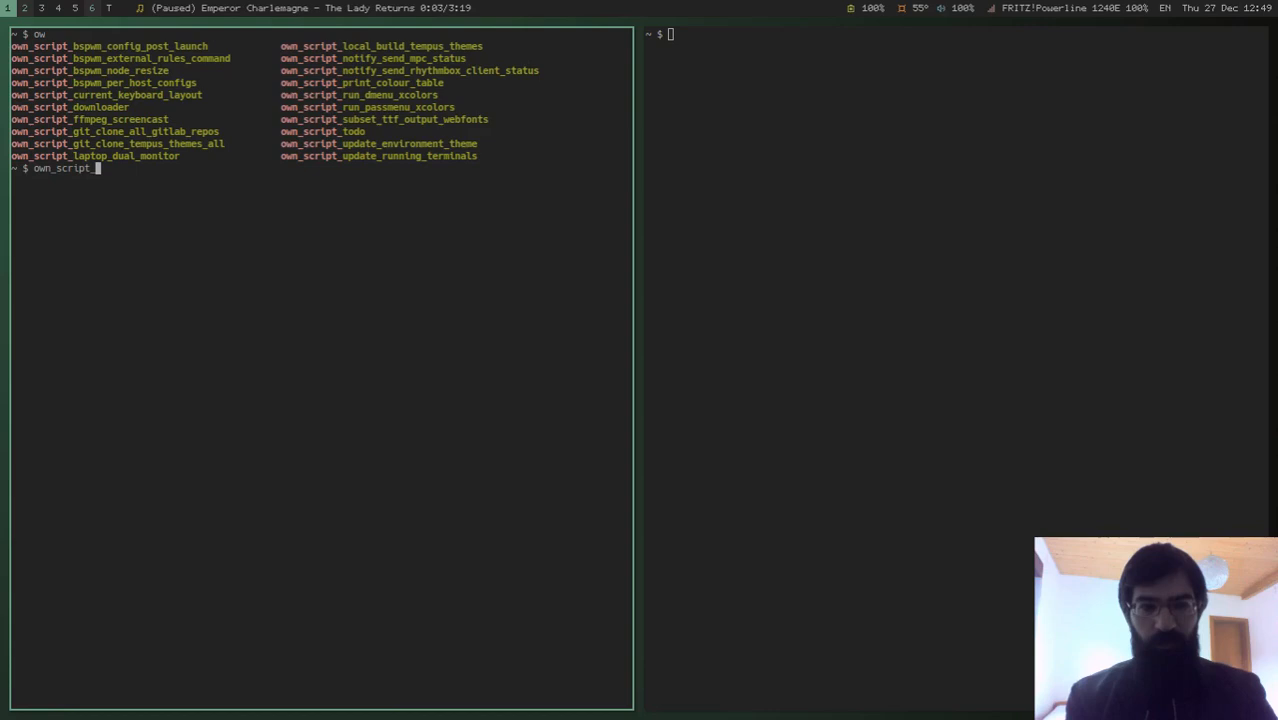
Run own_script_print_colour_table to show the current theme's colour swatches.
{"action": "type", "text": "print_colour_table"}
{"action": "key", "text": "Return"}
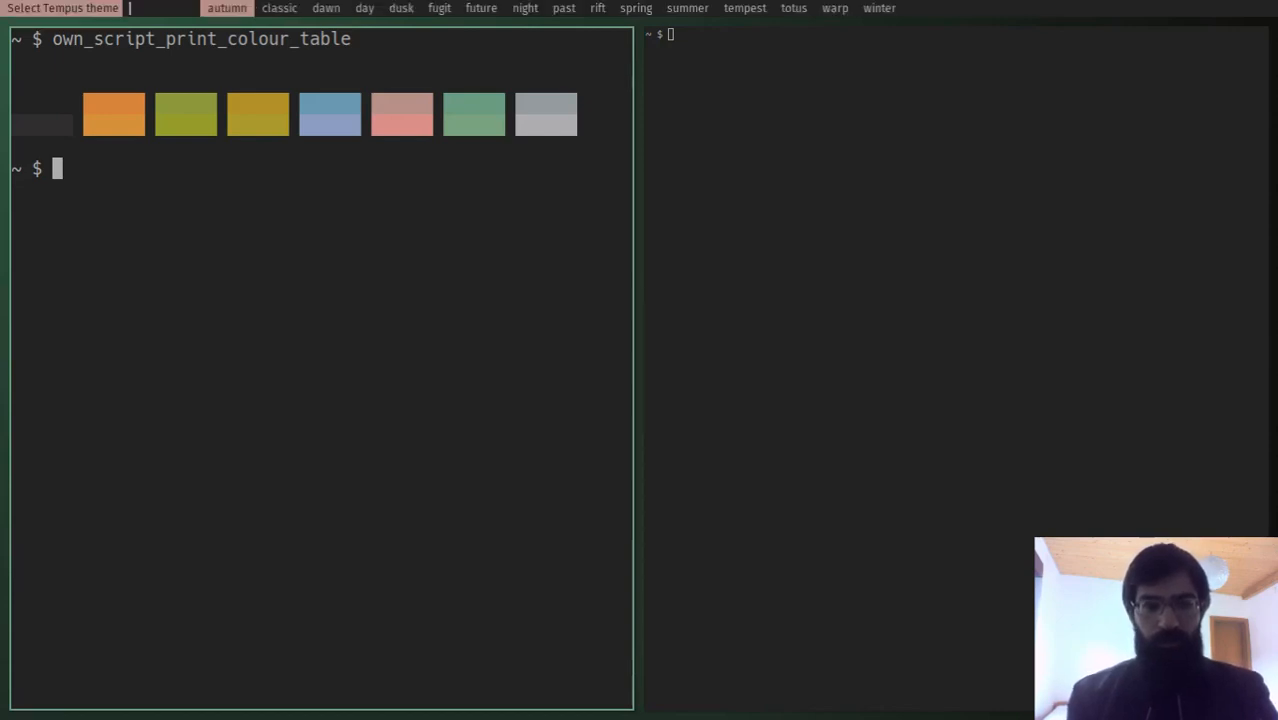
Browse the Tempus theme menu past lotus, dawn and classic, then apply the day theme.
{"action": "left_click", "coordinate": [792, 8]}
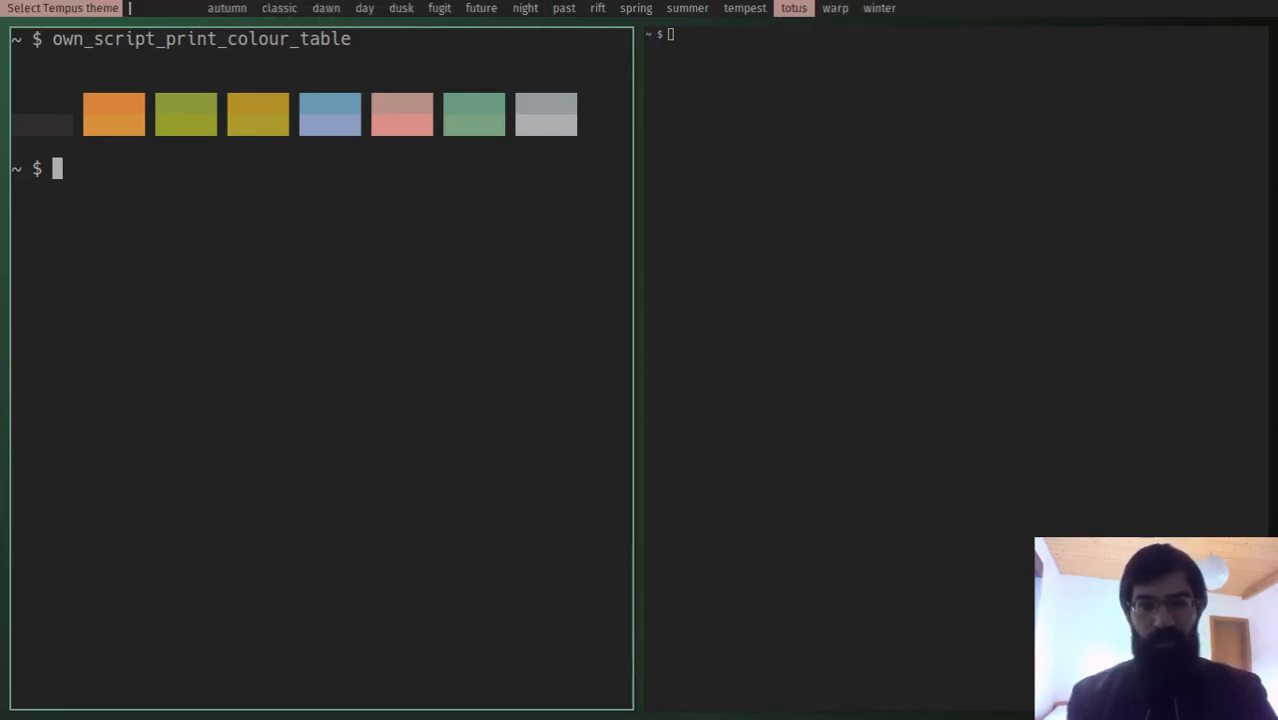
{"action": "left_click", "coordinate": [326, 8]}
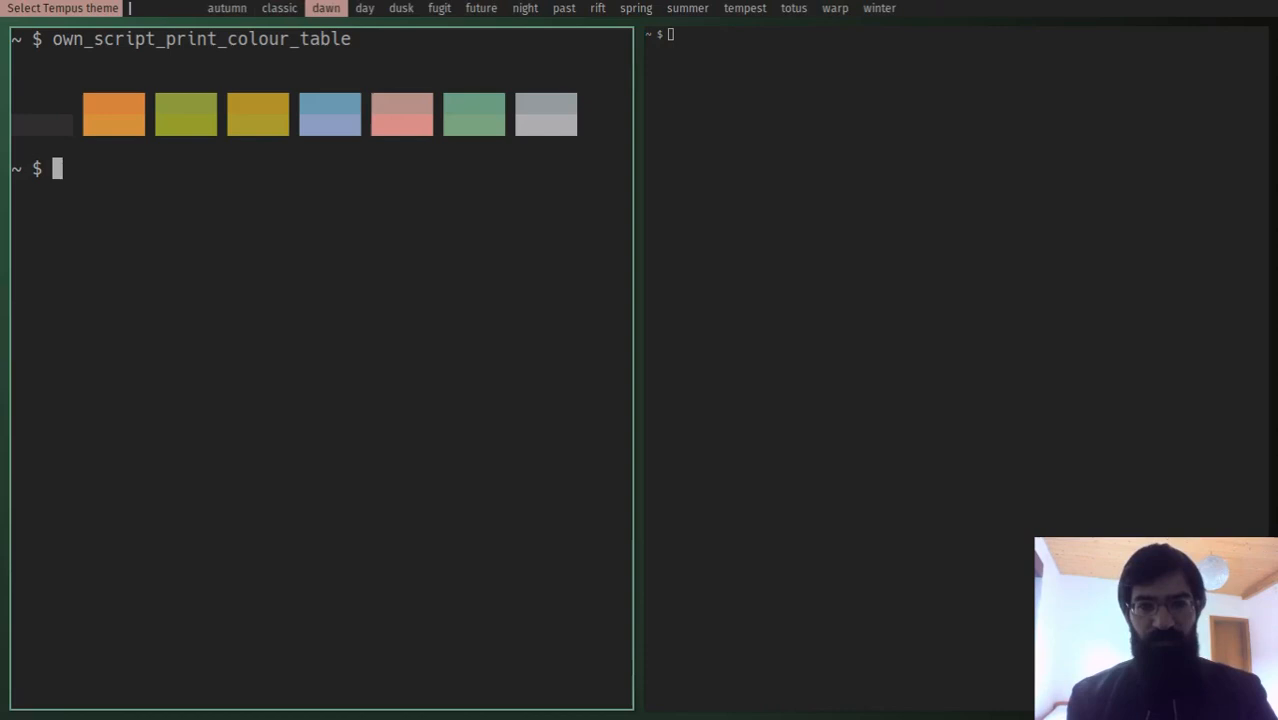
{"action": "left_click", "coordinate": [280, 8]}
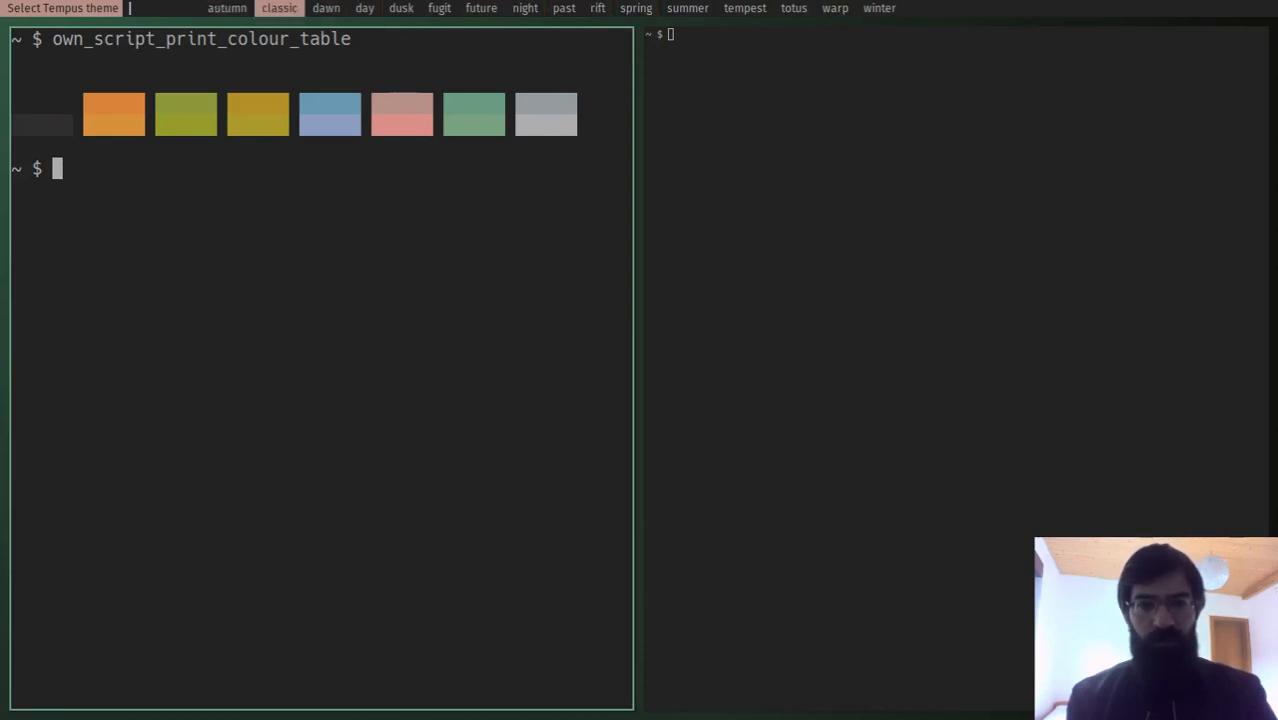
{"action": "left_click", "coordinate": [364, 8]}
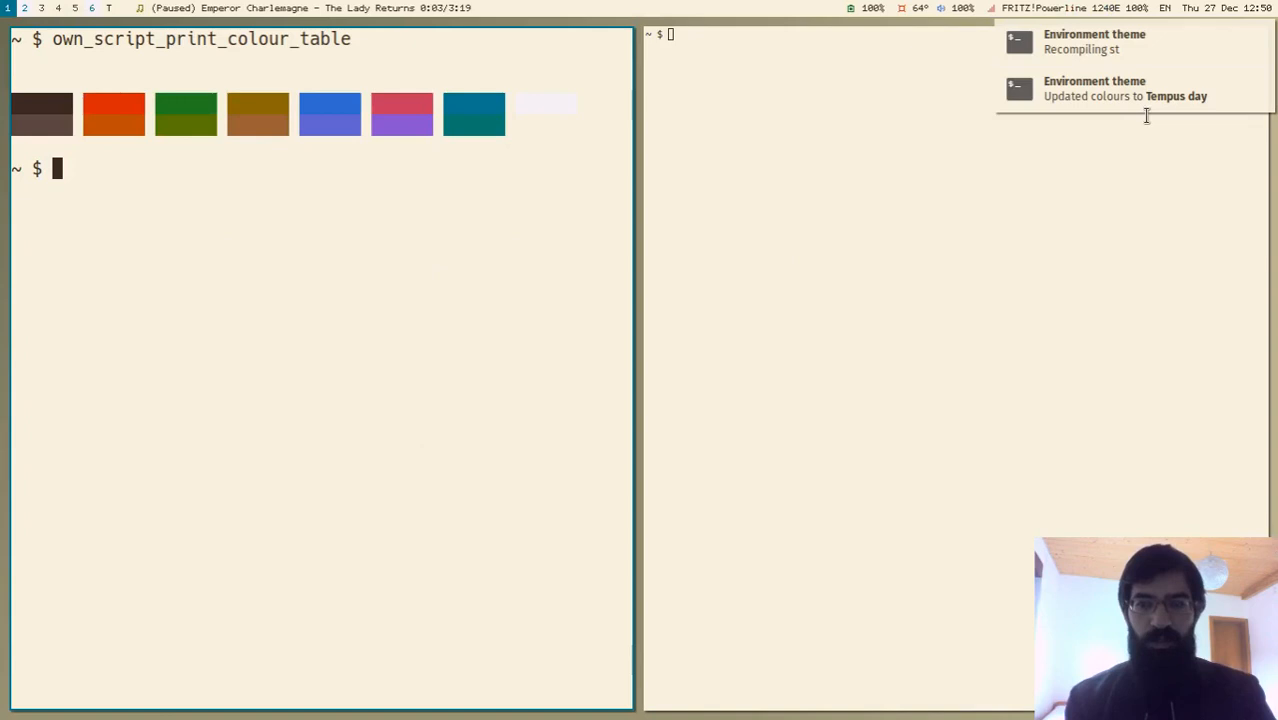
{"action": "mouse_move", "coordinate": [1080, 138]}
{"action": "type", "text": "clo"}
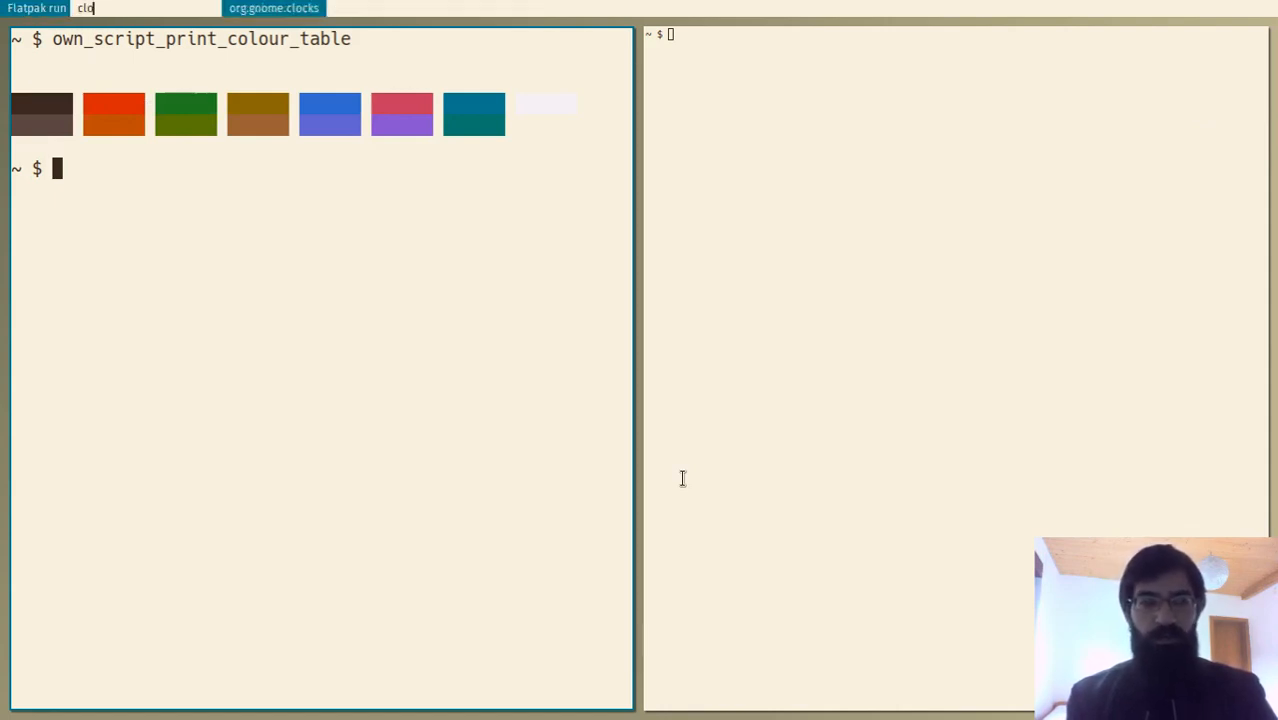
Launch org.gnome.clocks from the Flatpak menu, tiling it beside the terminals.
{"action": "key", "text": "Return"}
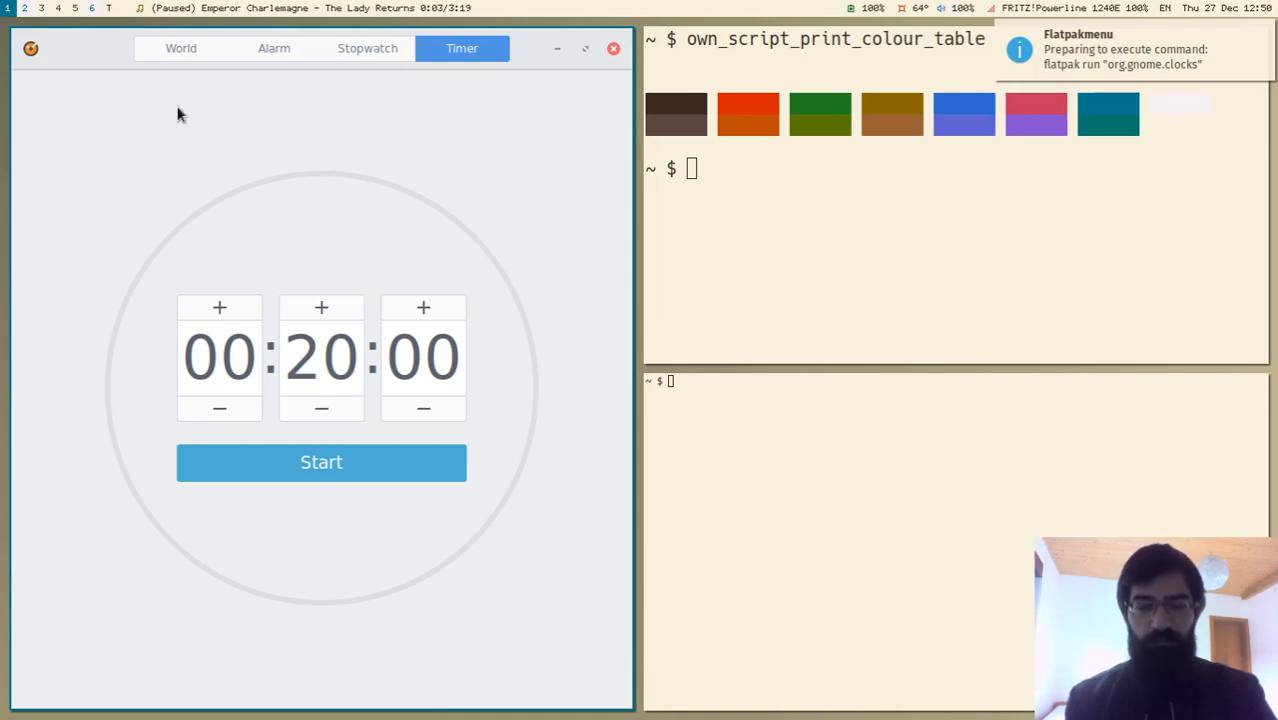
{"action": "mouse_move", "coordinate": [440, 194]}
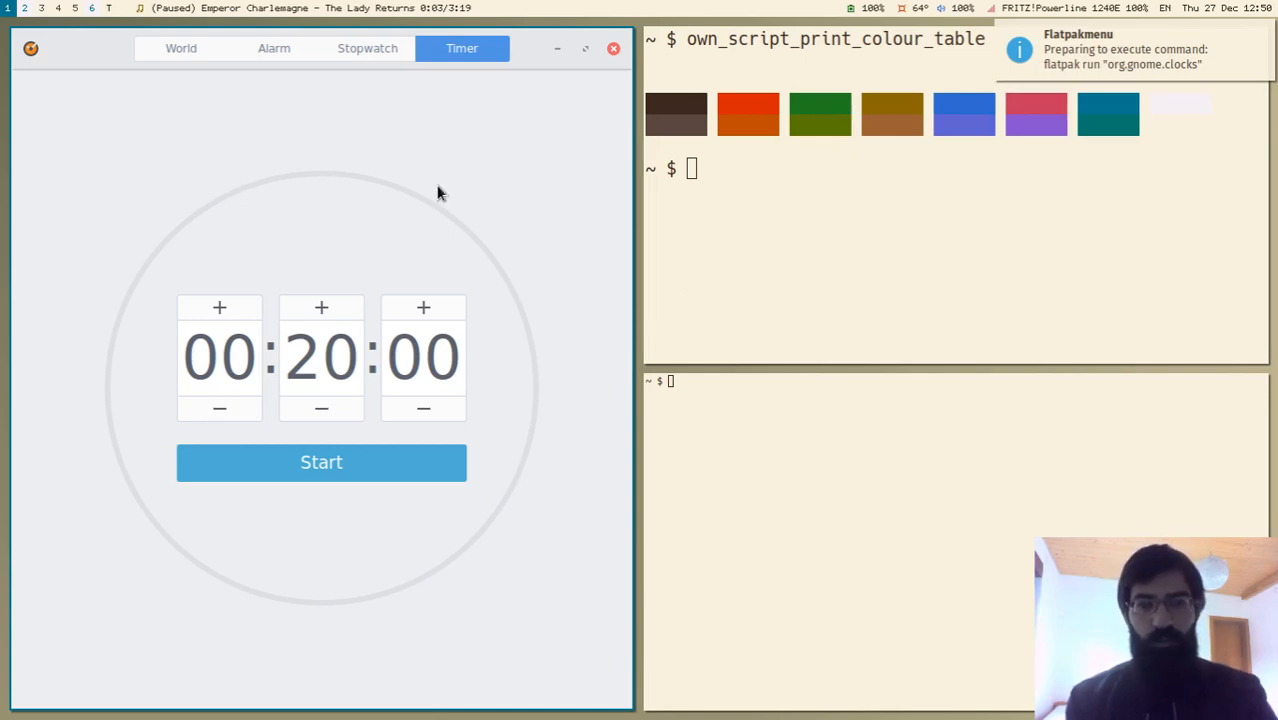
{"action": "mouse_move", "coordinate": [296, 160]}
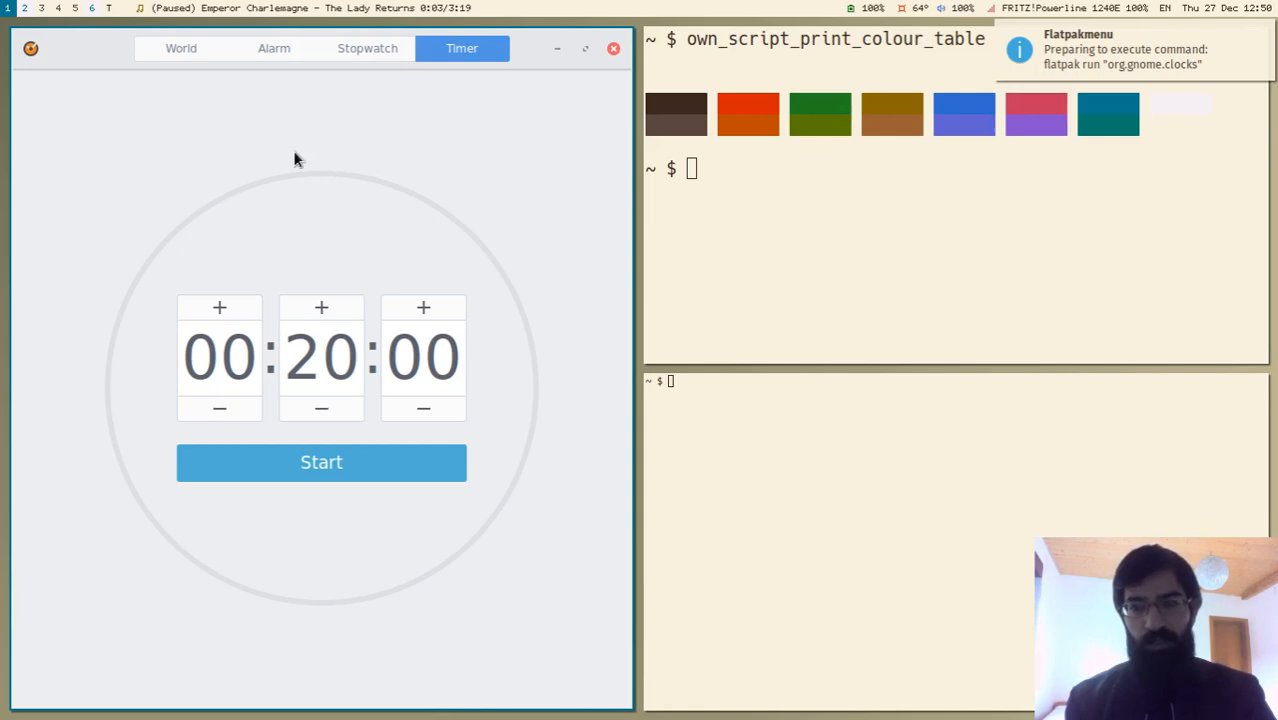
{"action": "mouse_move", "coordinate": [136, 100]}
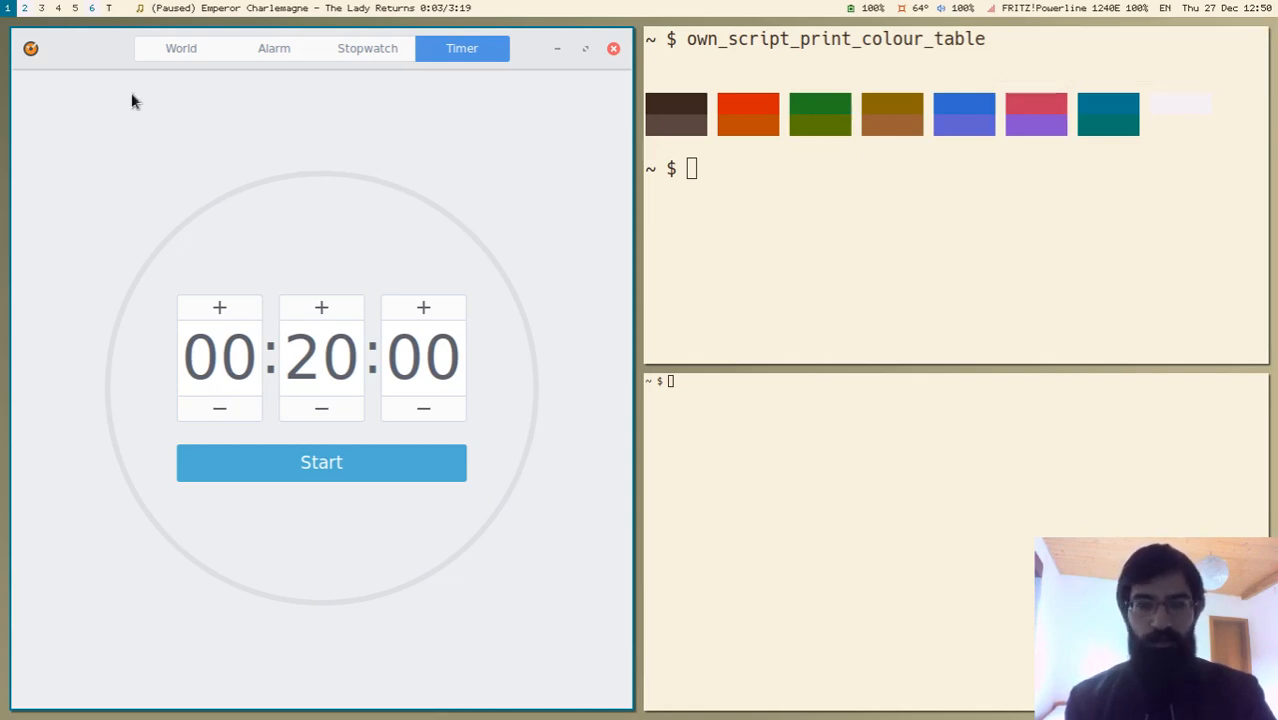
{"action": "mouse_move", "coordinate": [390, 272]}
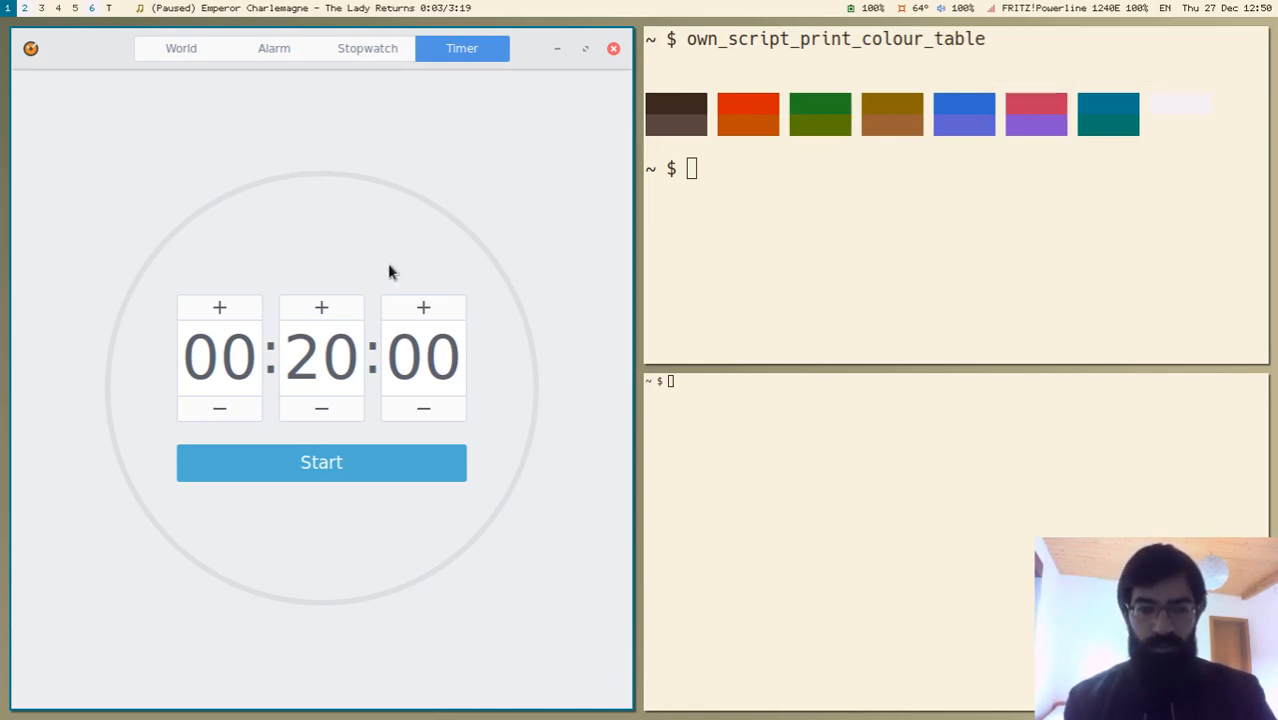
{"action": "mouse_move", "coordinate": [378, 184]}
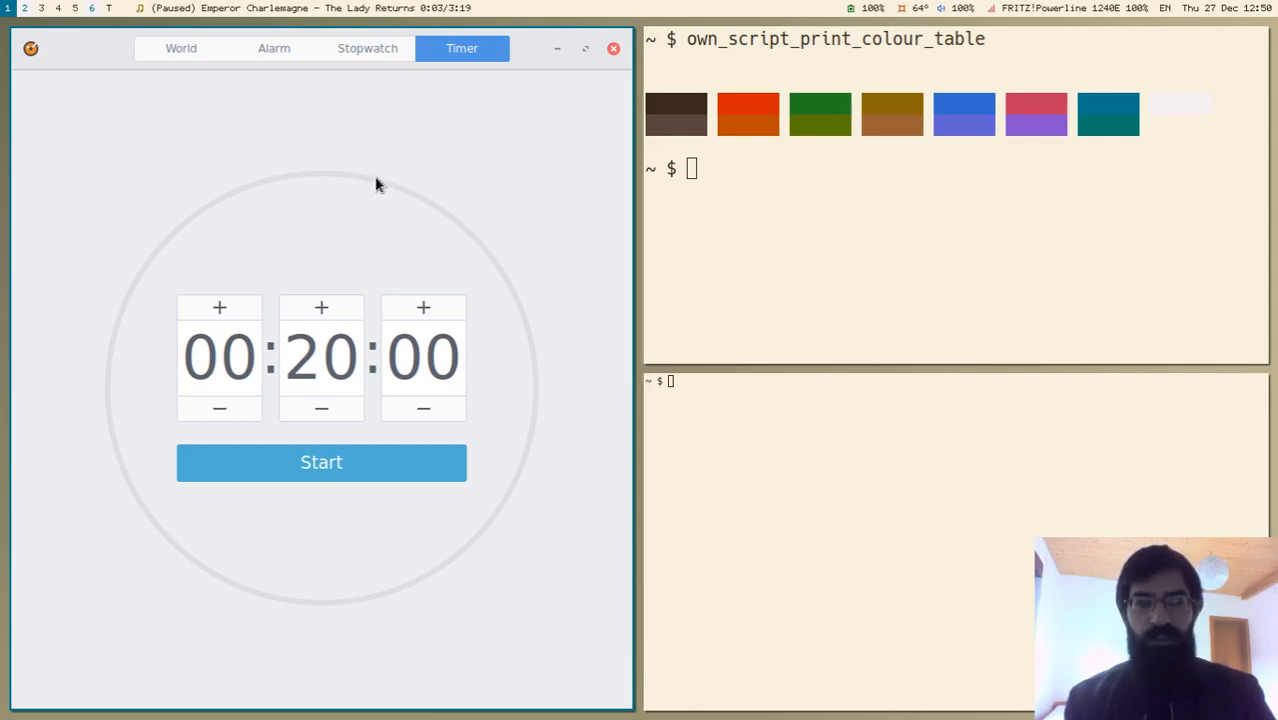
{"action": "mouse_move", "coordinate": [356, 190]}
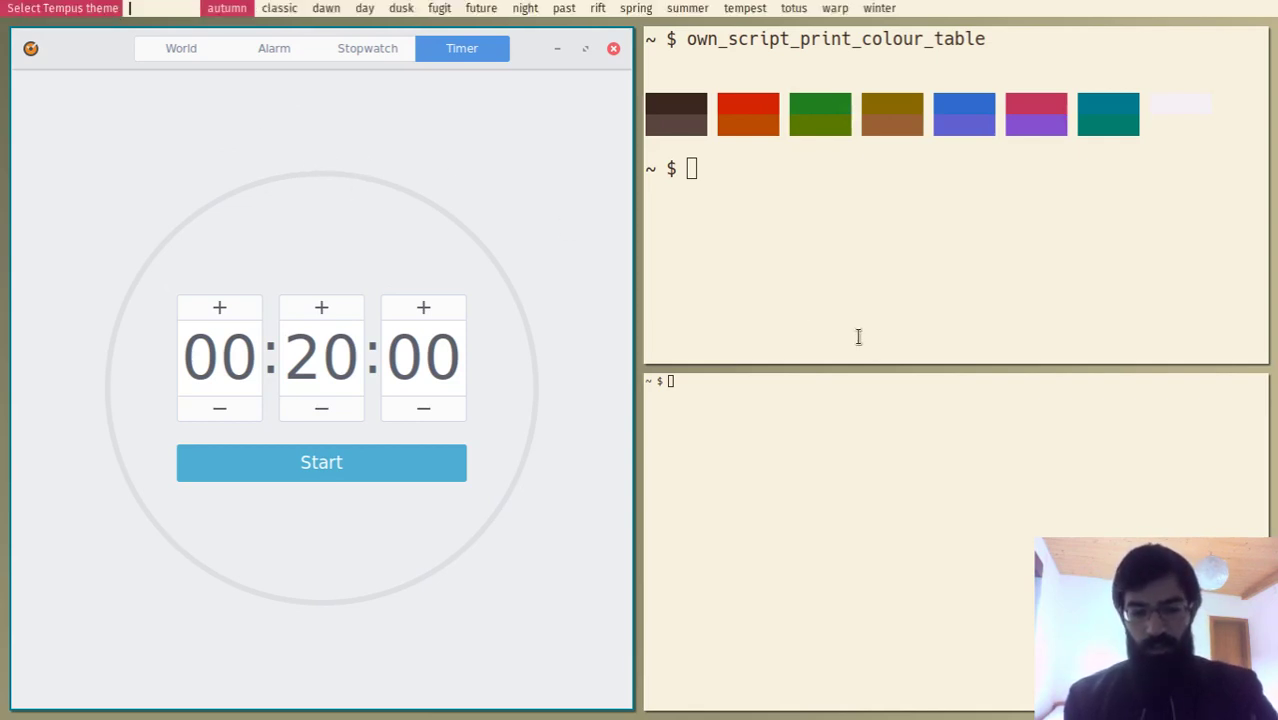
Filter the Tempus theme menu with 'nn' to select the night theme.
{"action": "type", "text": "nn"}
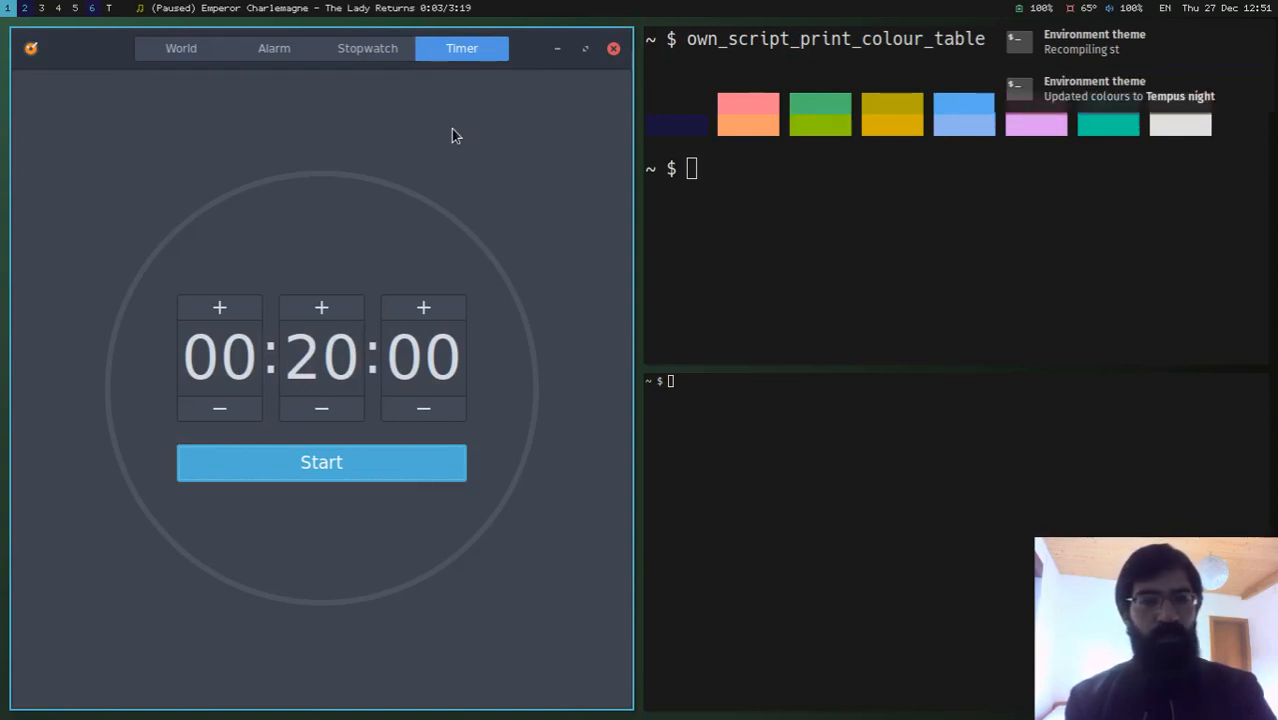
{"action": "mouse_move", "coordinate": [132, 108]}
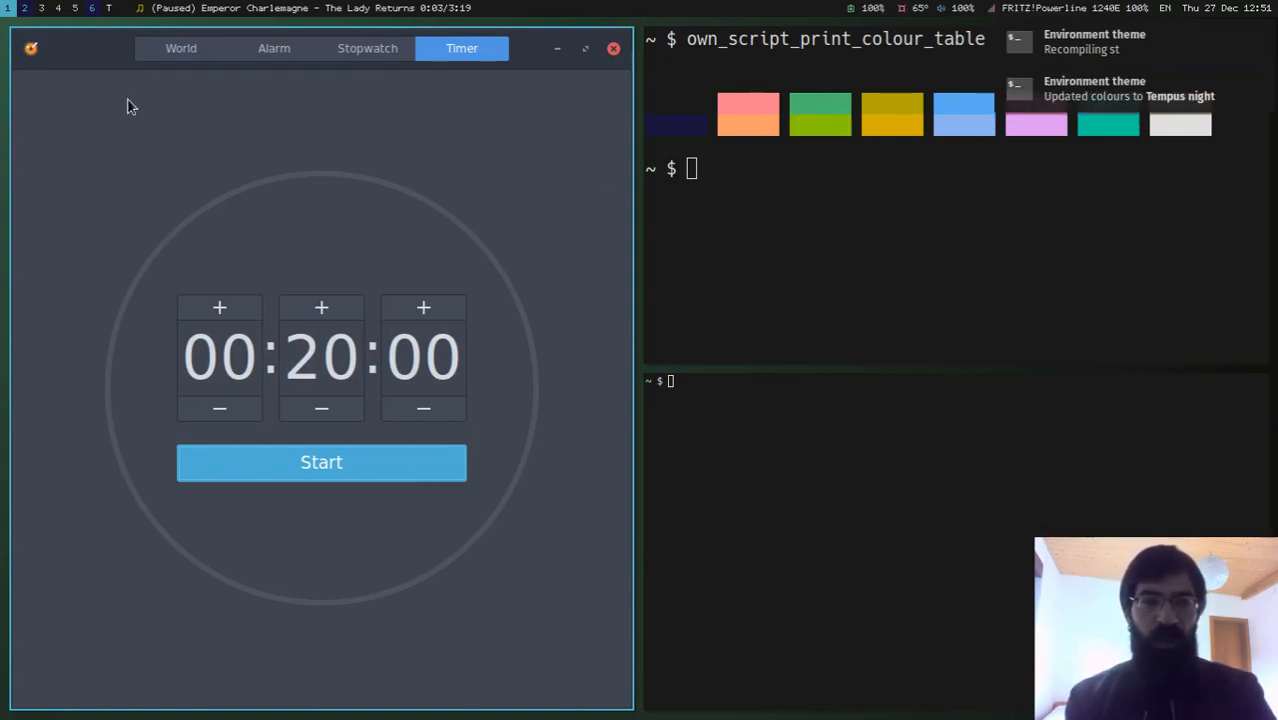
{"action": "mouse_move", "coordinate": [224, 130]}
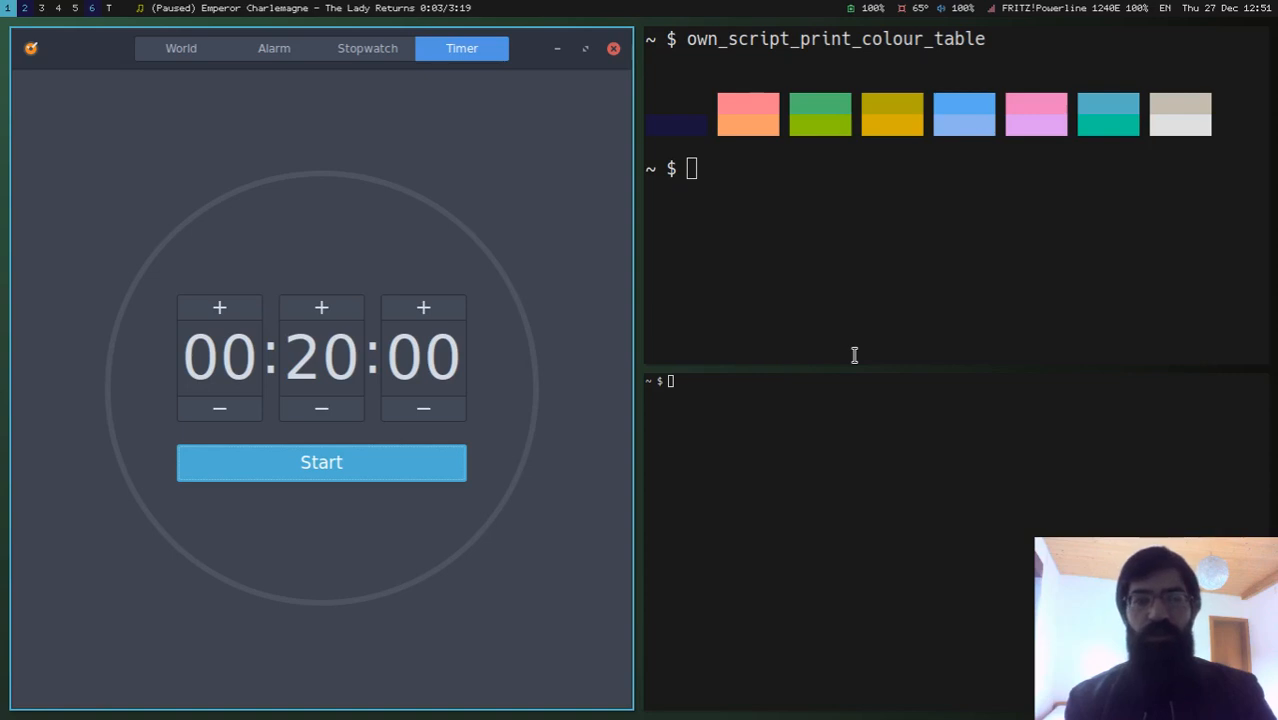
{"action": "mouse_move", "coordinate": [800, 284]}
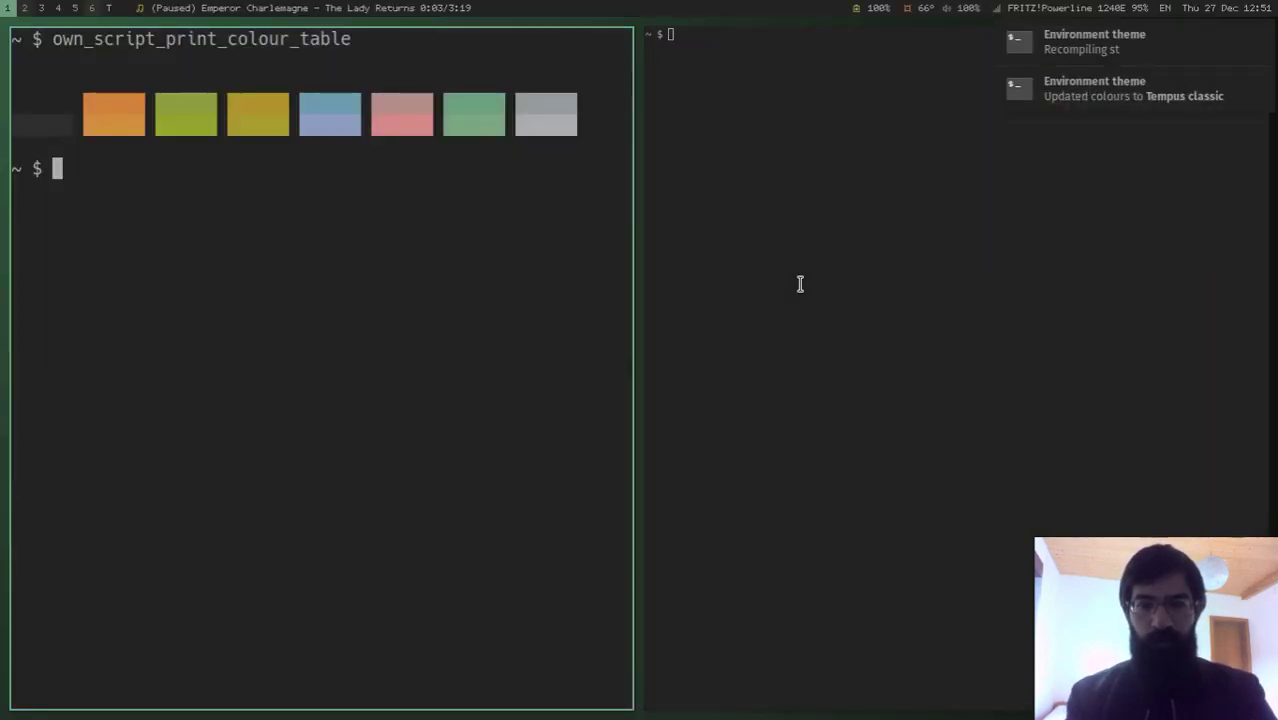
{"action": "mouse_move", "coordinate": [988, 296]}
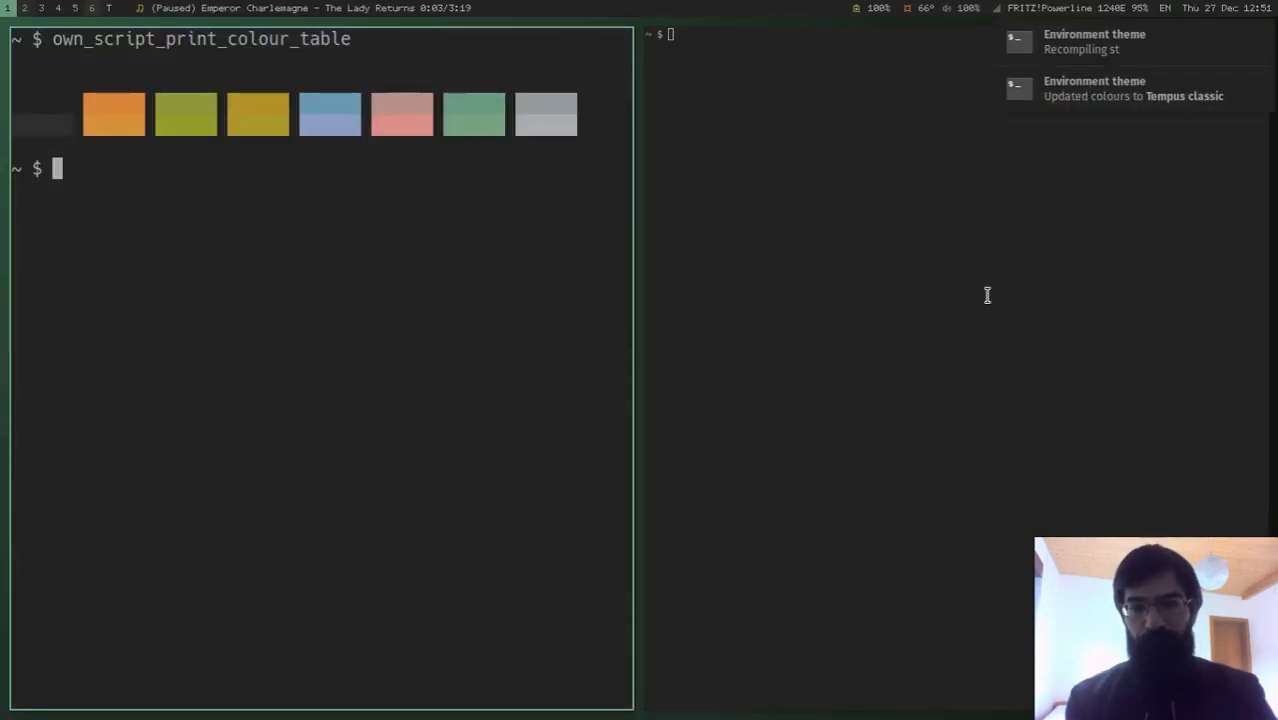
{"action": "mouse_move", "coordinate": [1144, 118]}
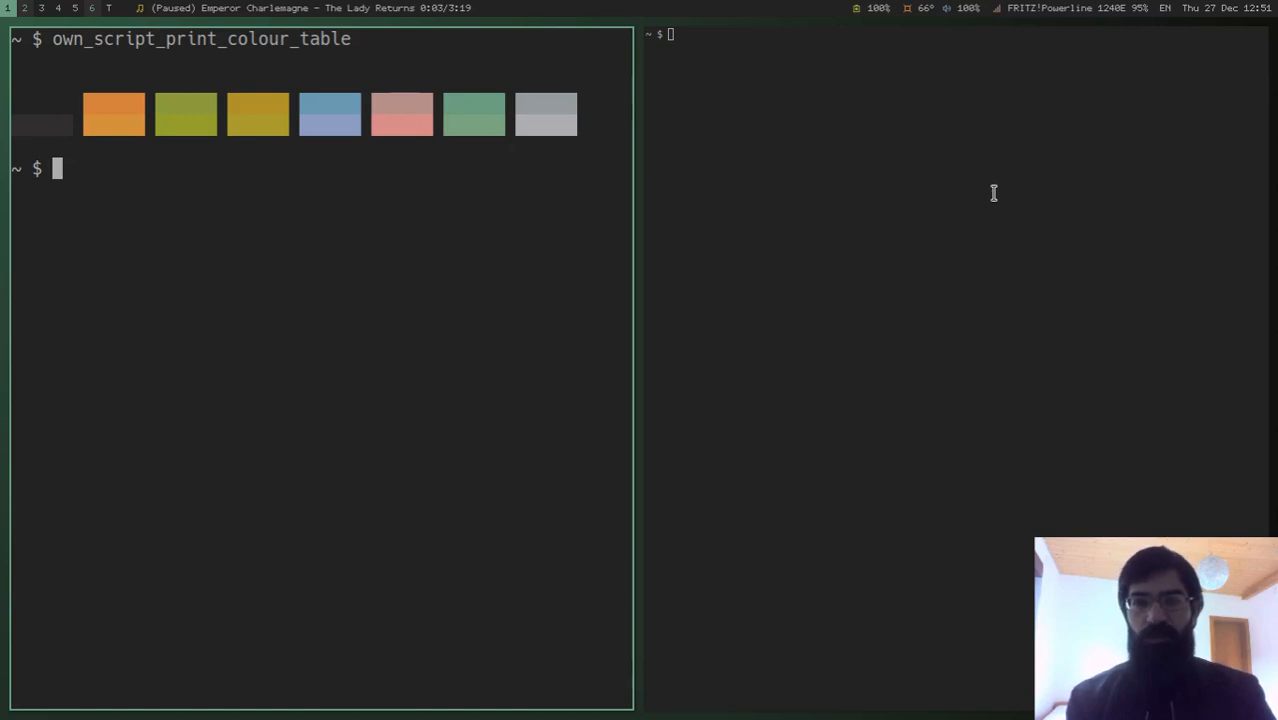
{"action": "mouse_move", "coordinate": [876, 110]}
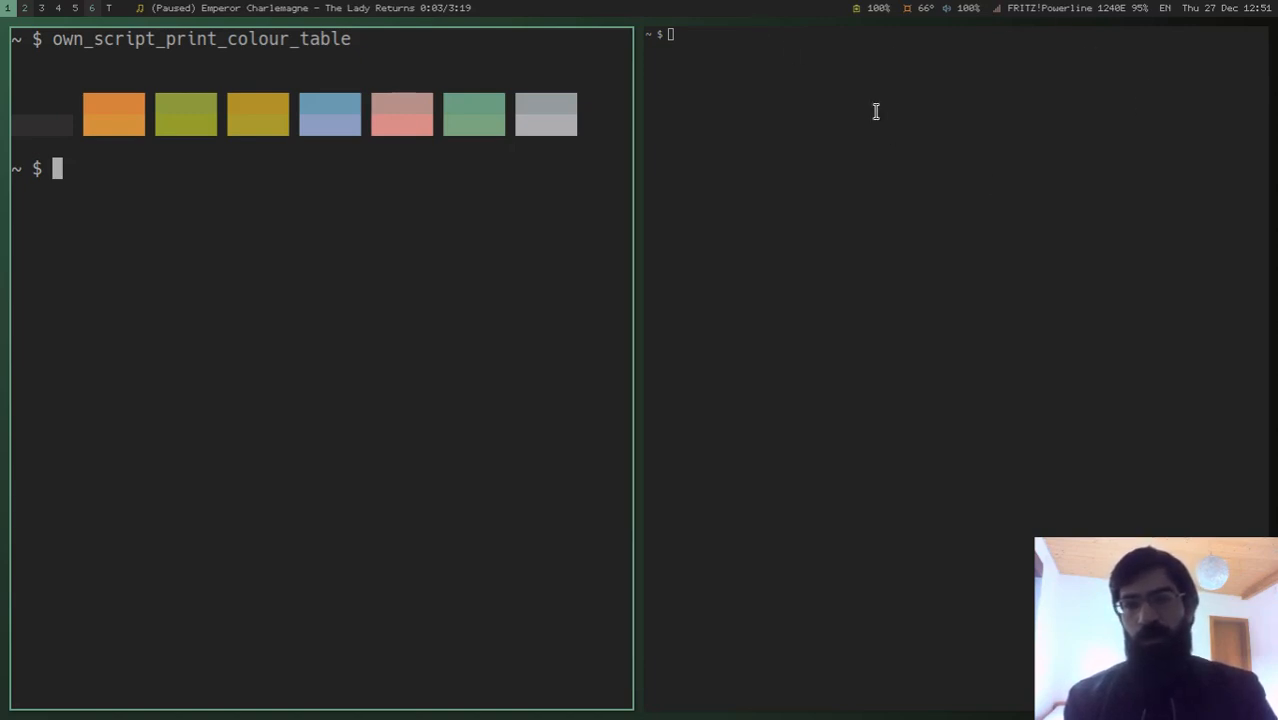
{"action": "mouse_move", "coordinate": [1080, 72]}
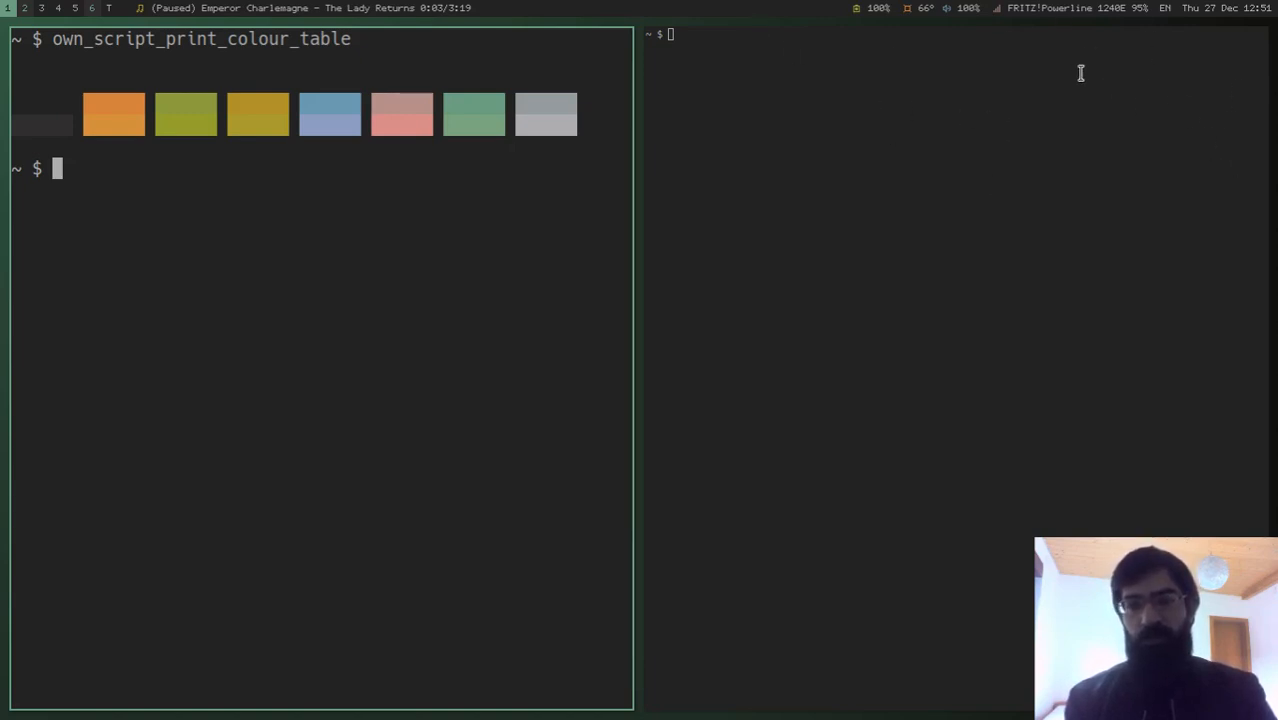
{"action": "mouse_move", "coordinate": [1044, 24]}
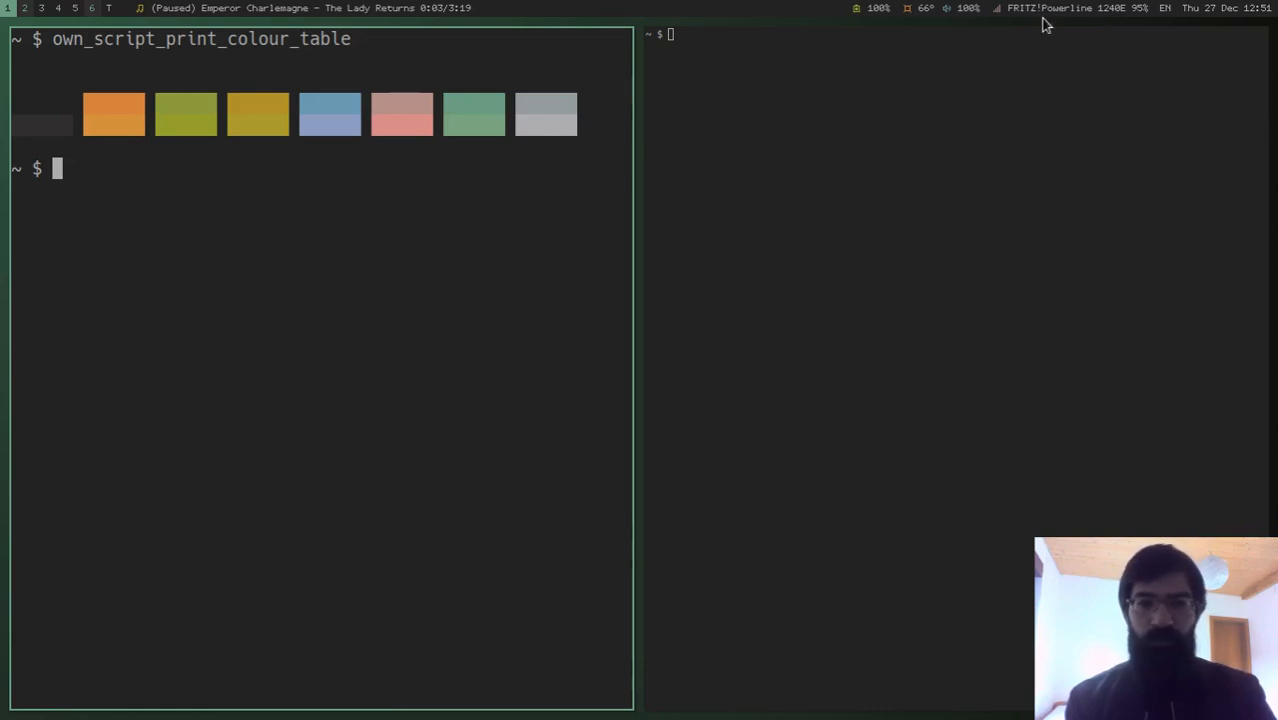
{"action": "mouse_move", "coordinate": [766, 112]}
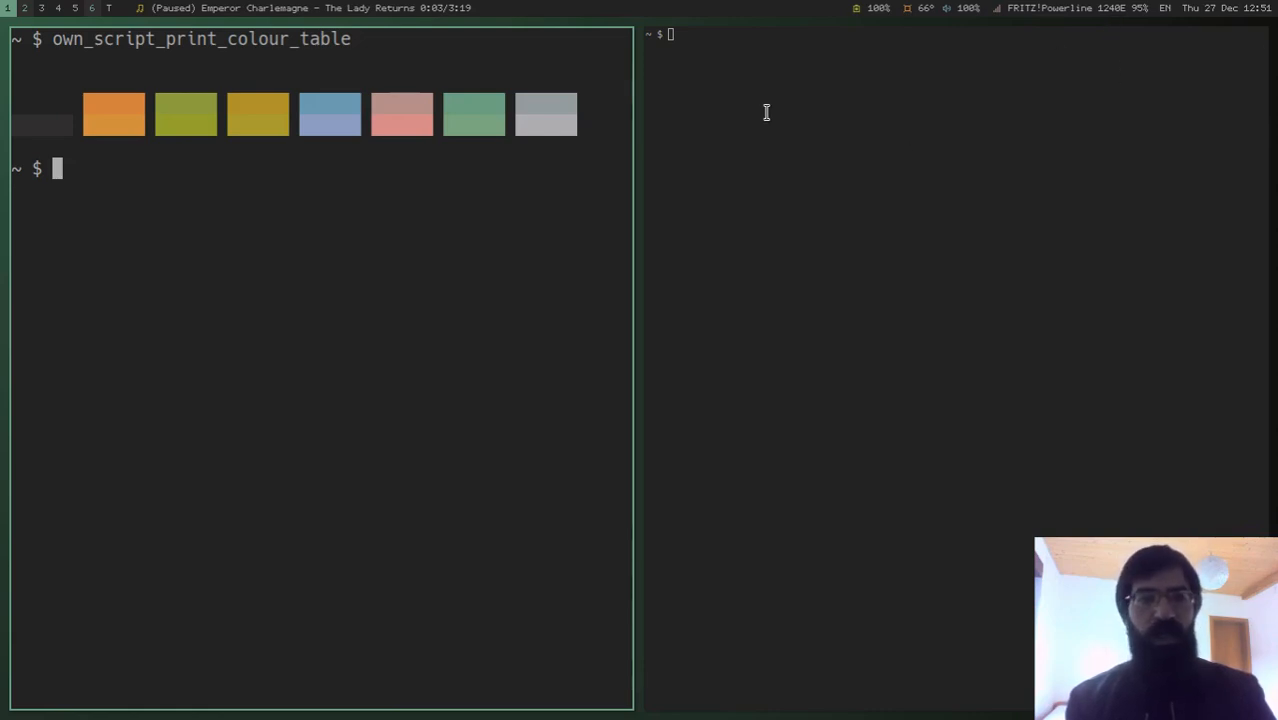
{"action": "mouse_move", "coordinate": [556, 72]}
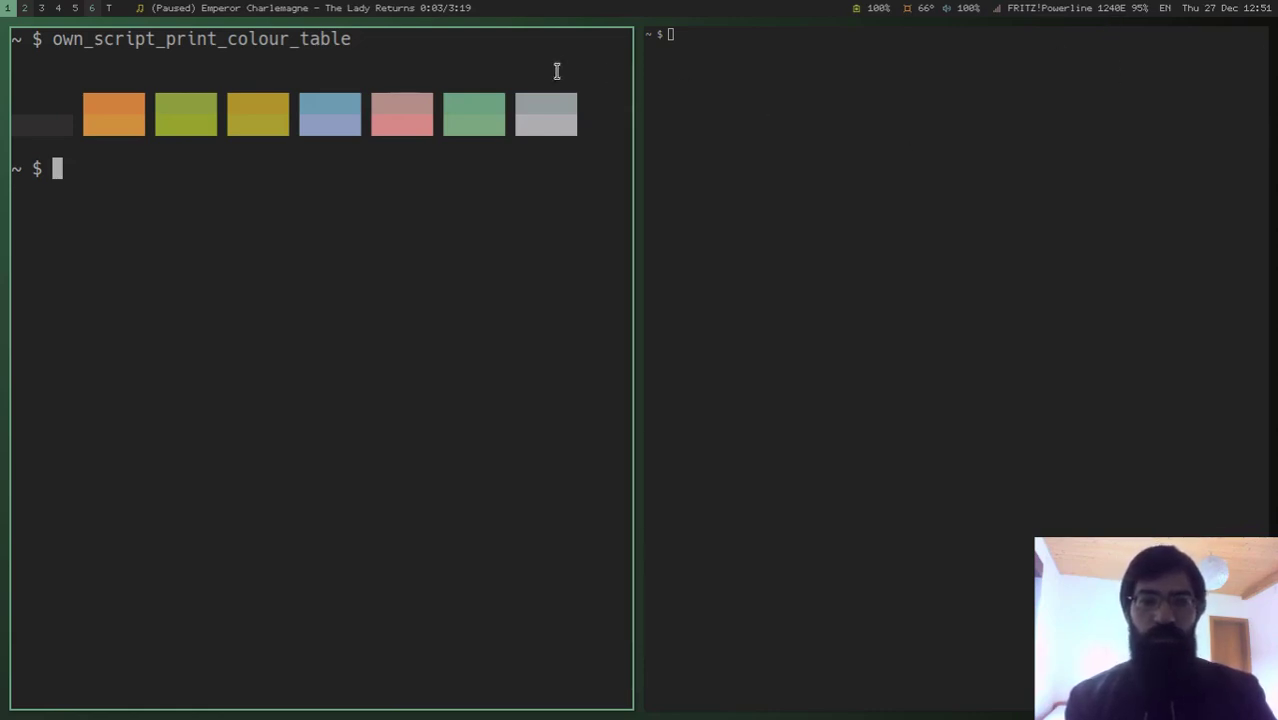
{"action": "mouse_move", "coordinate": [238, 28]}
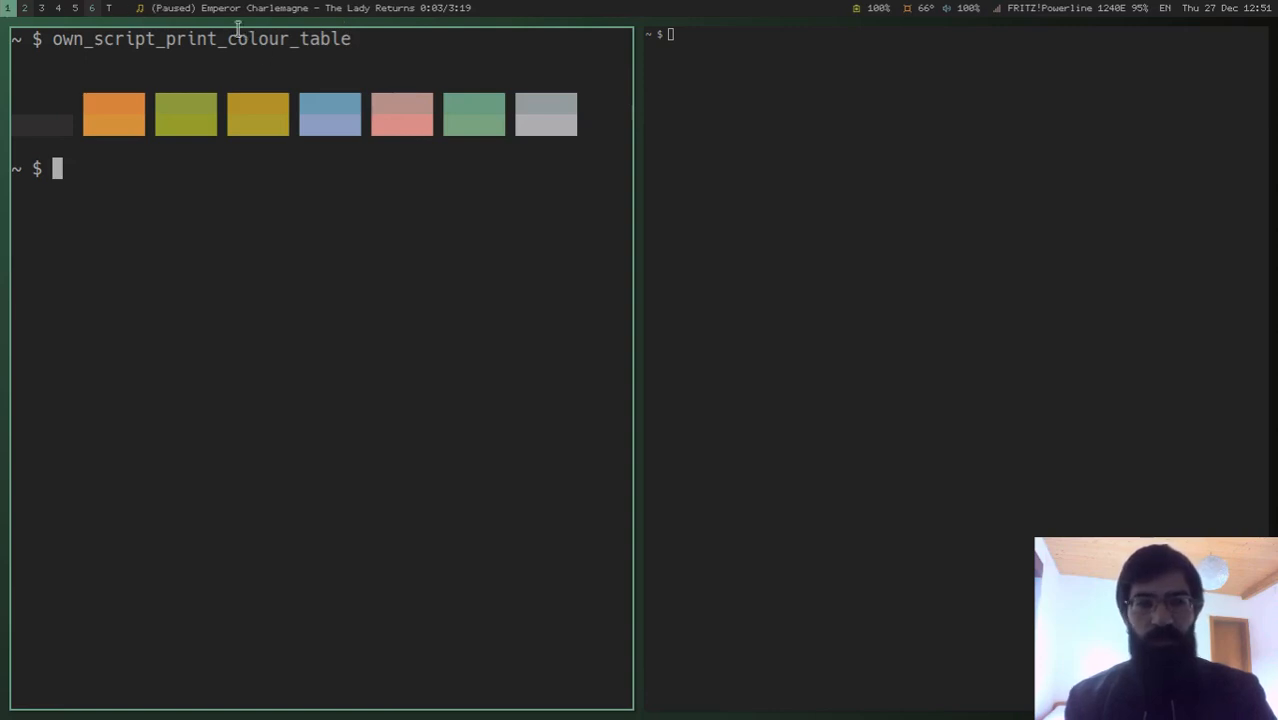
{"action": "mouse_move", "coordinate": [1108, 16]}
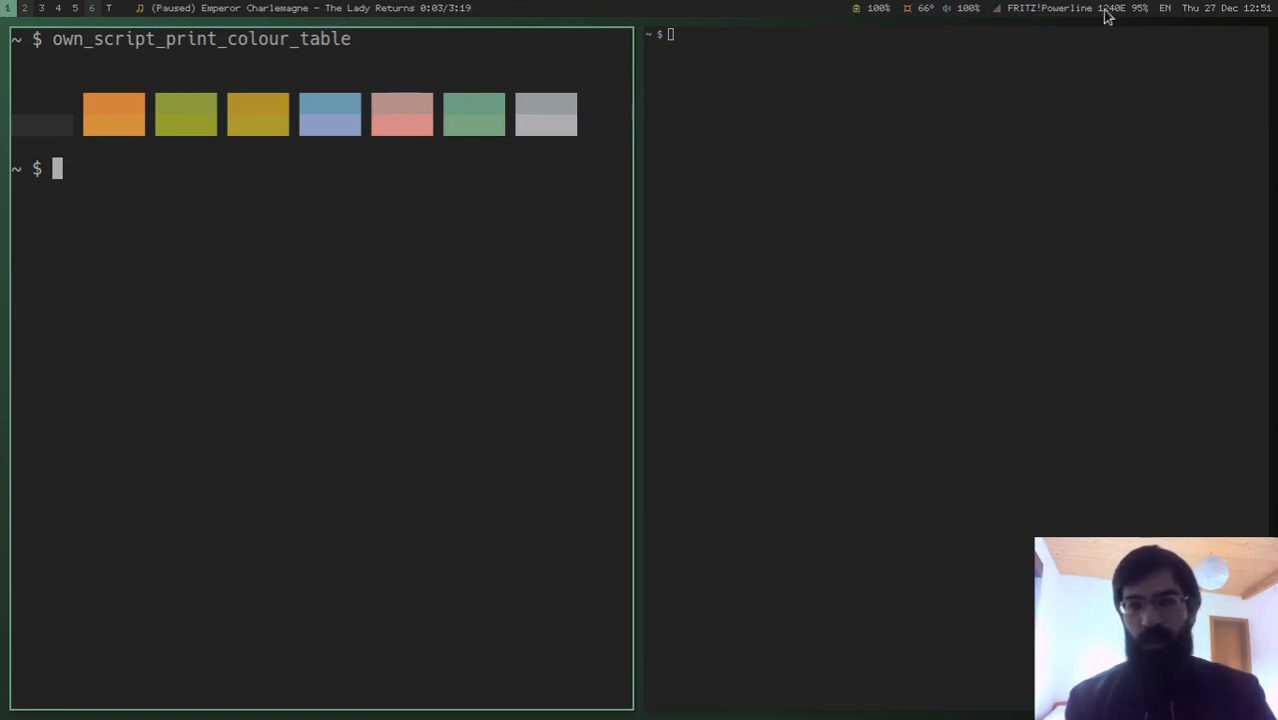
{"action": "mouse_move", "coordinate": [568, 12]}
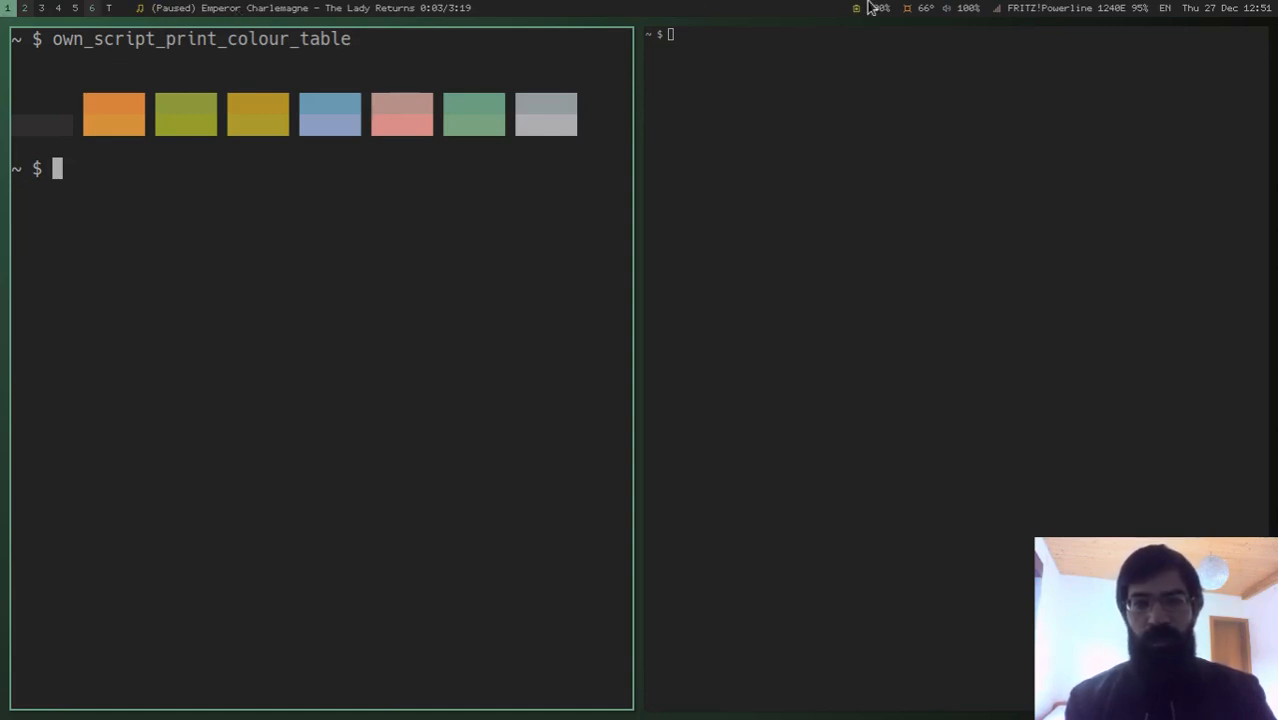
{"action": "mouse_move", "coordinate": [916, 196]}
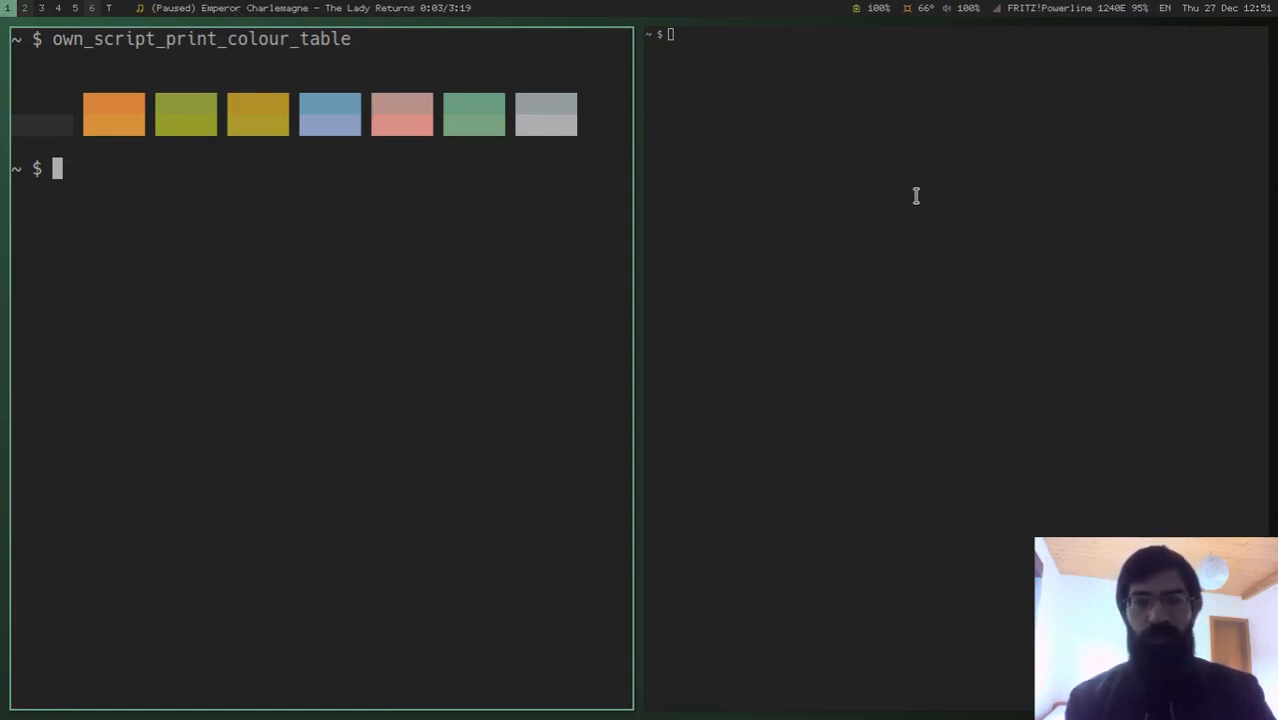
{"action": "mouse_move", "coordinate": [310, 20]}
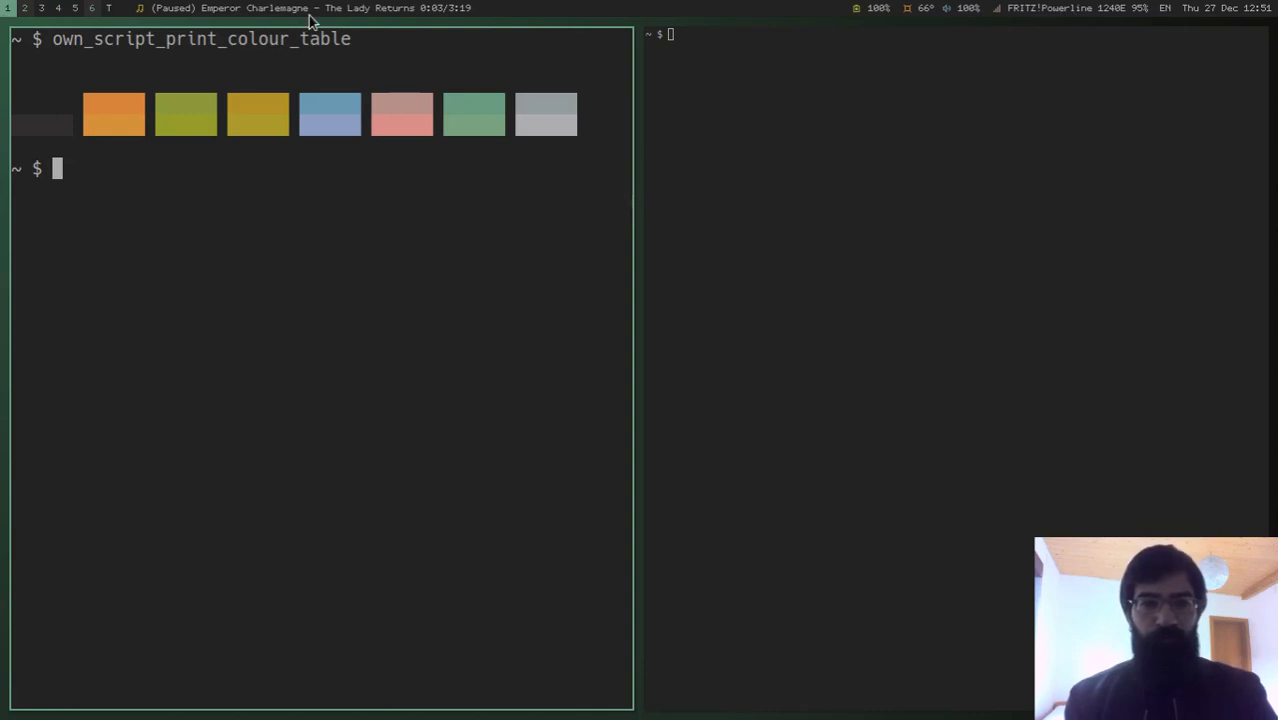
{"action": "mouse_move", "coordinate": [822, 172]}
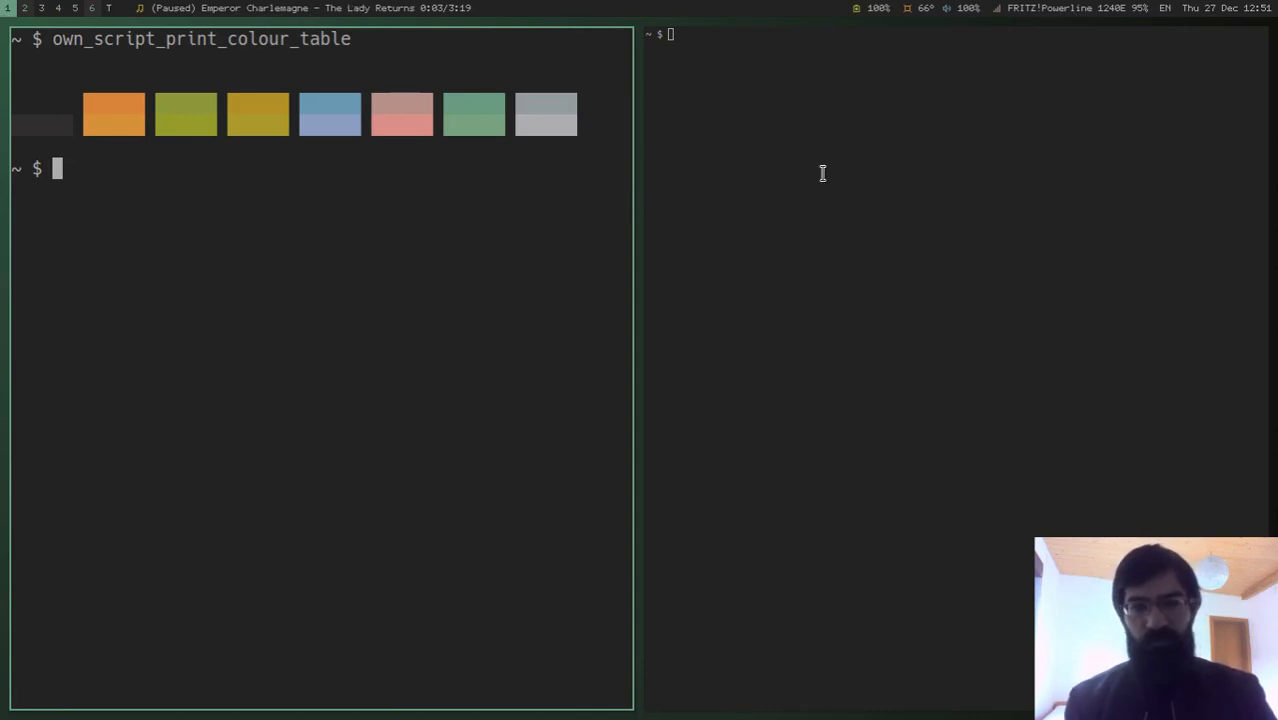
Enter throwaway test characters at the terminal prompt before clearing it.
{"action": "type", "text": "lsjlkjslkjsk j"}
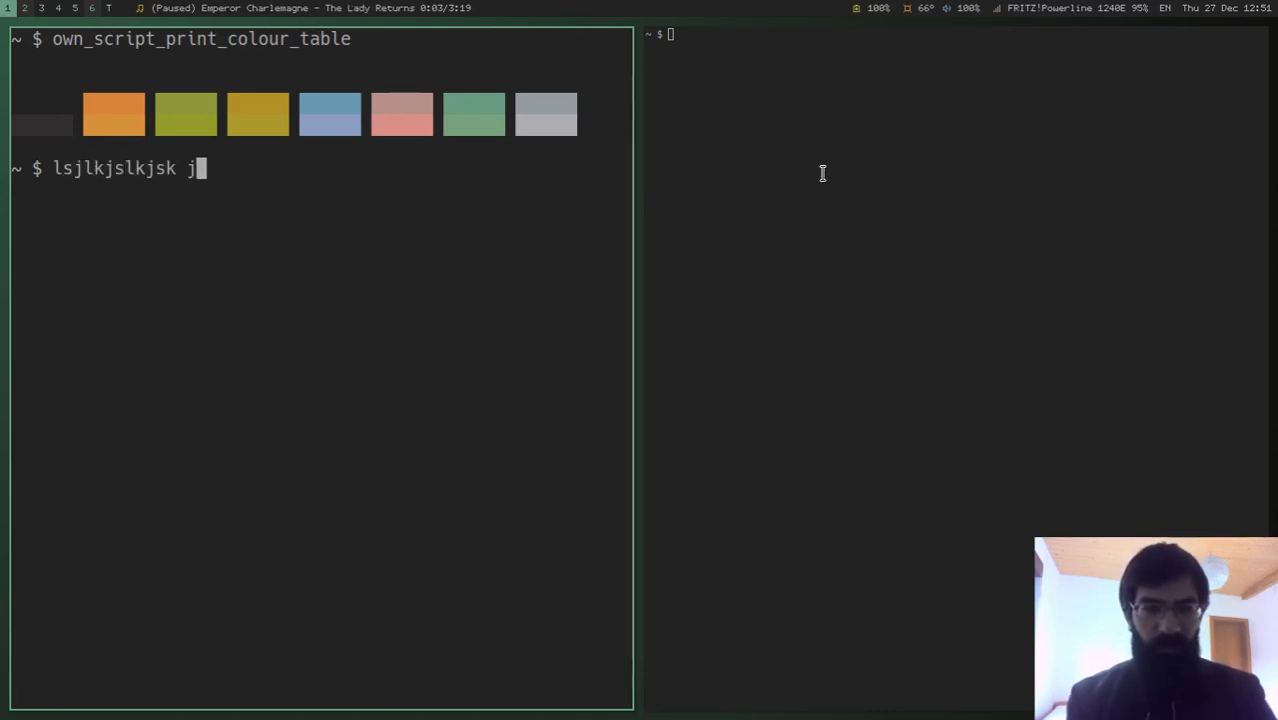
{"action": "type", "text": "s-s 0 ss 0s 90s9 s"}
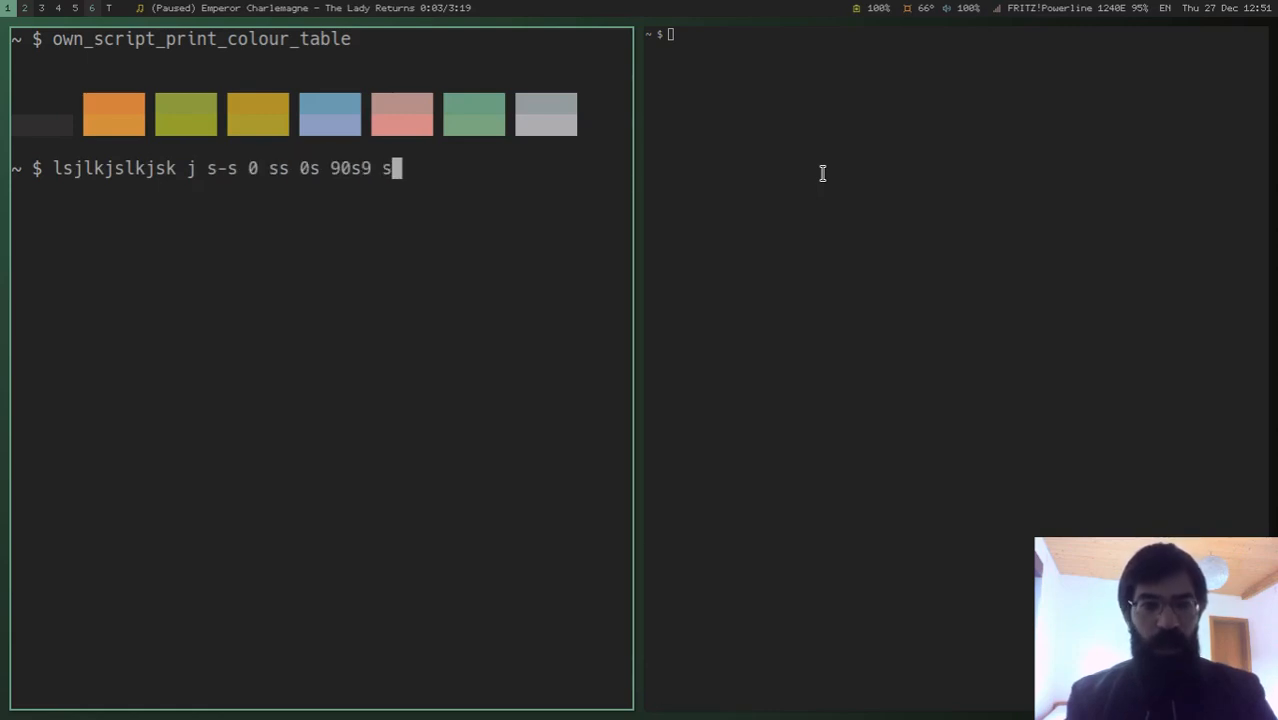
{"action": "type", "text": "jlj"}
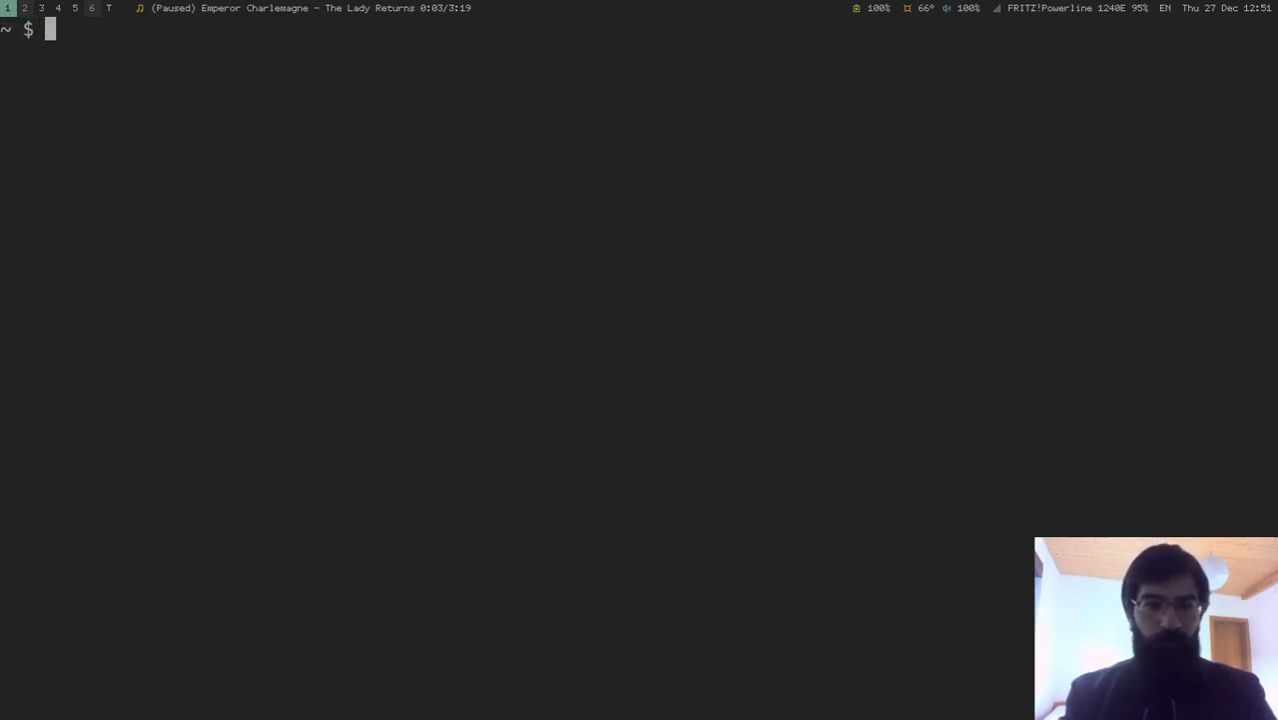
Start Vim on a new file named txt.
{"action": "type", "text": "v txt"}
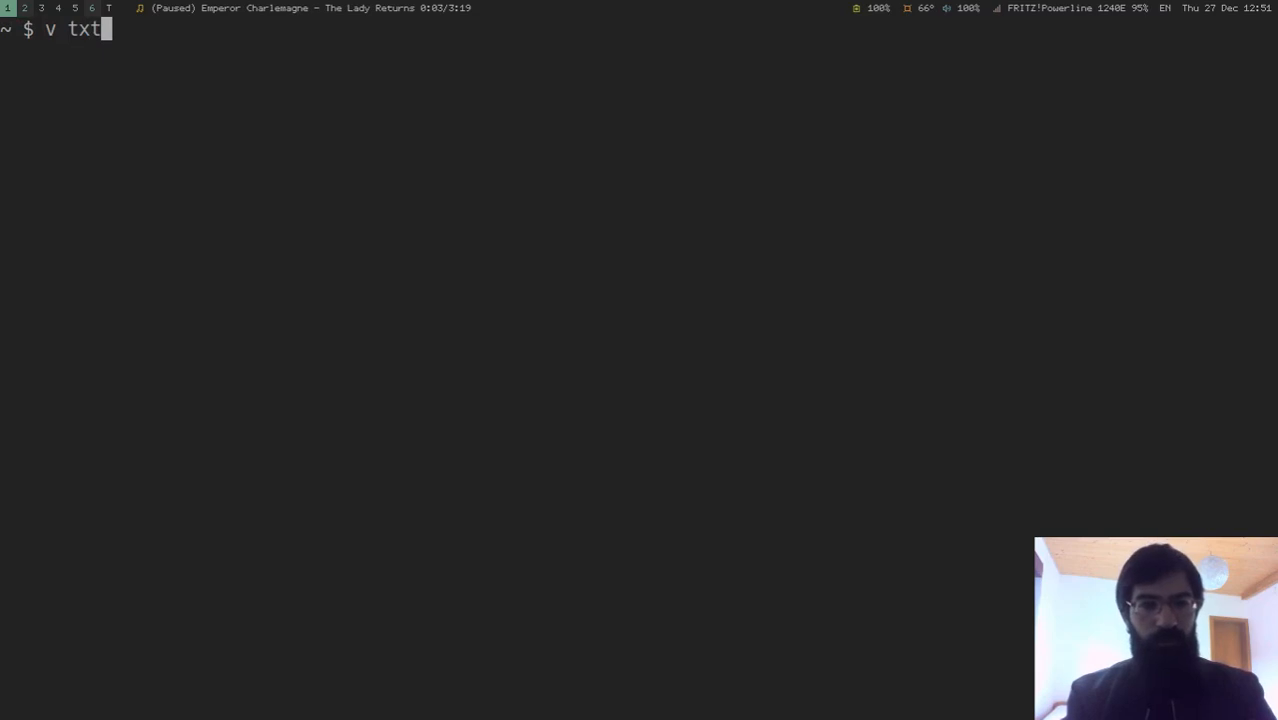
{"action": "key", "text": "Return"}
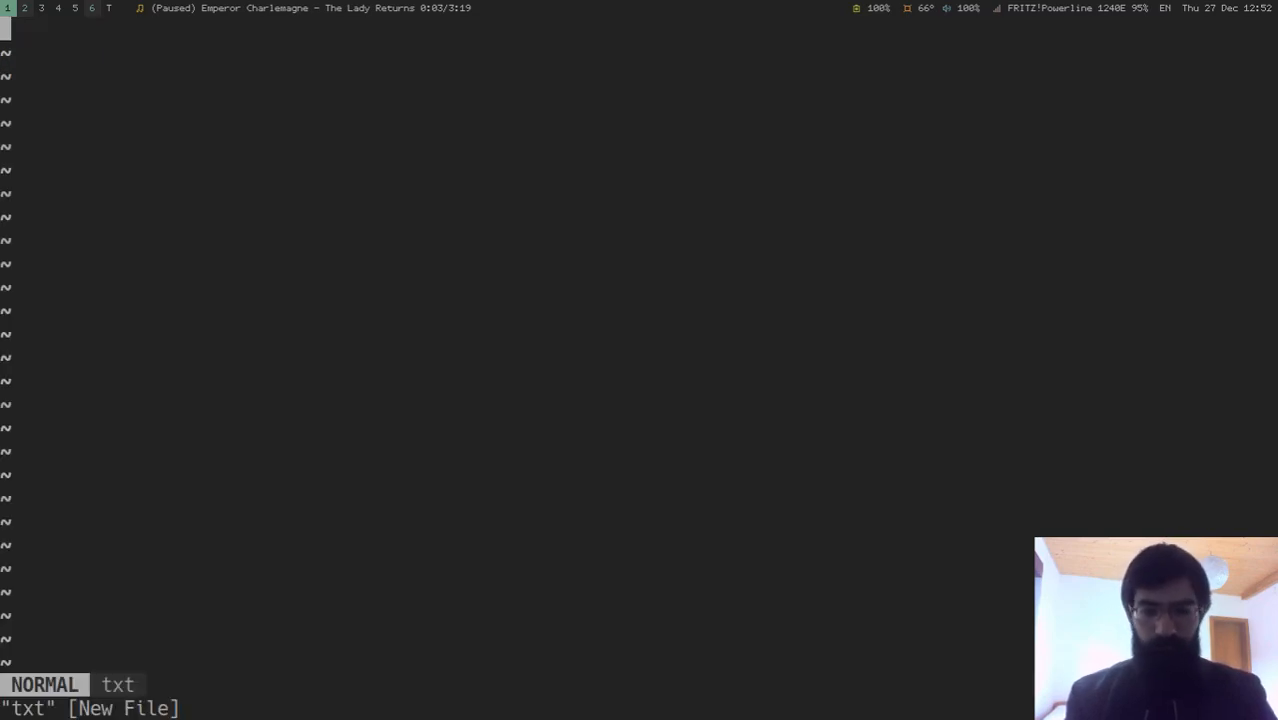
{"action": "type", "text": "megitl"}
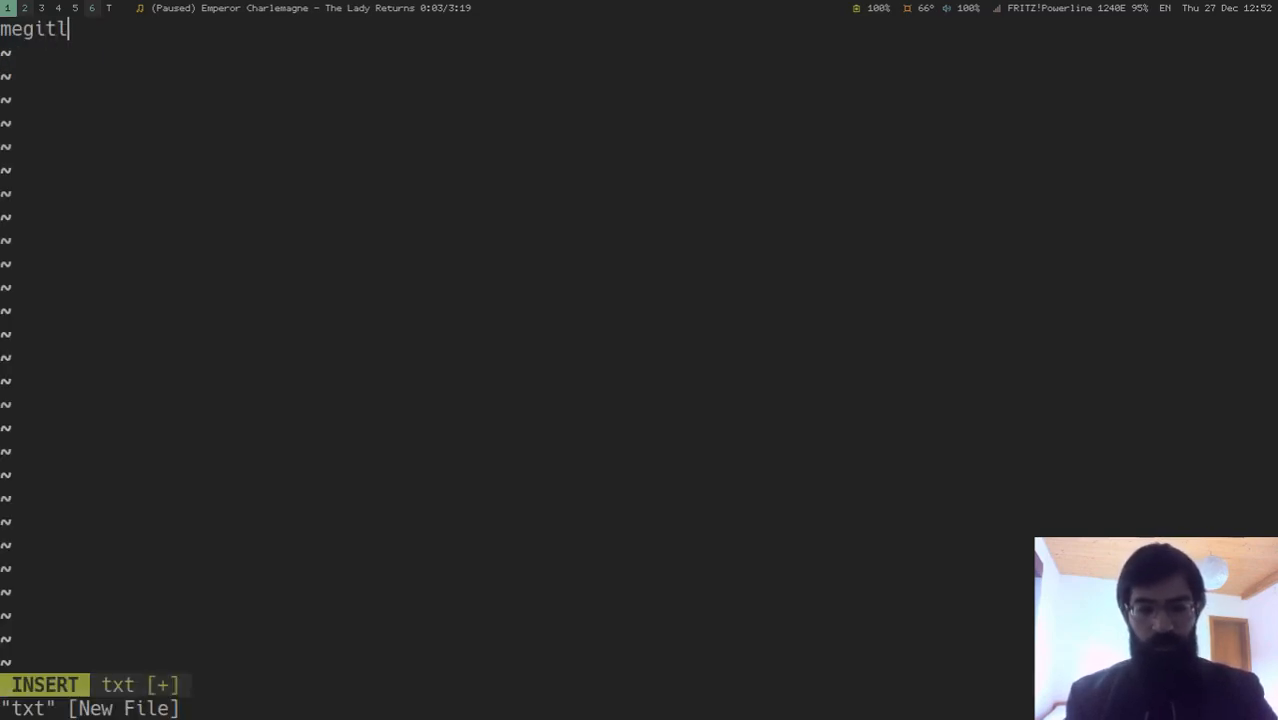
{"action": "type", "text": "https://gitlab.com/protesilaos"}
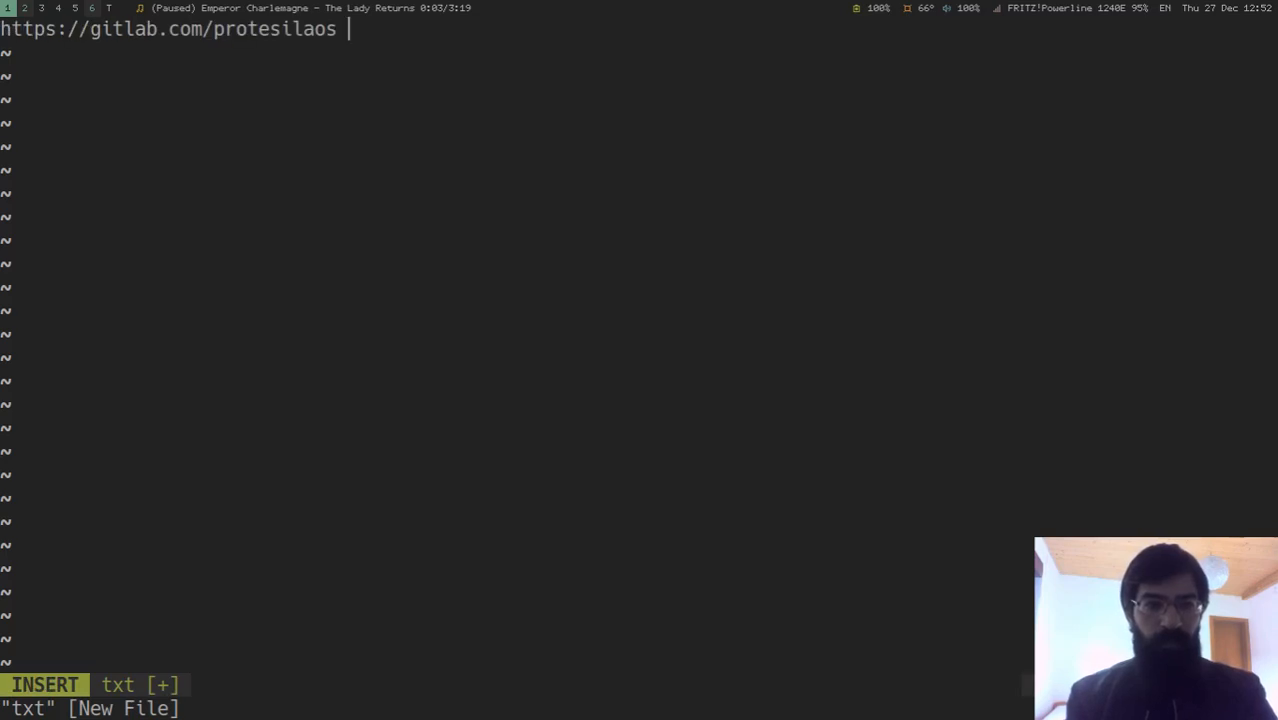
{"action": "type", "text": "/d"}
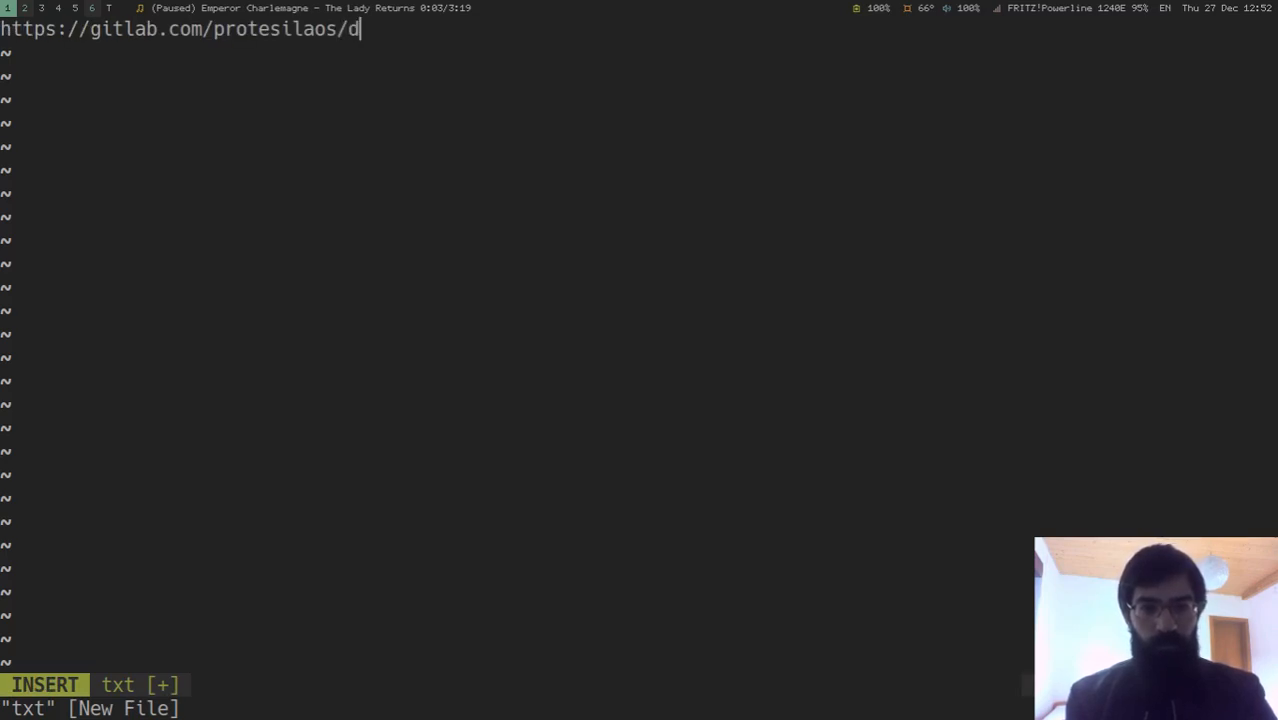
{"action": "type", "text": "otfiles"}
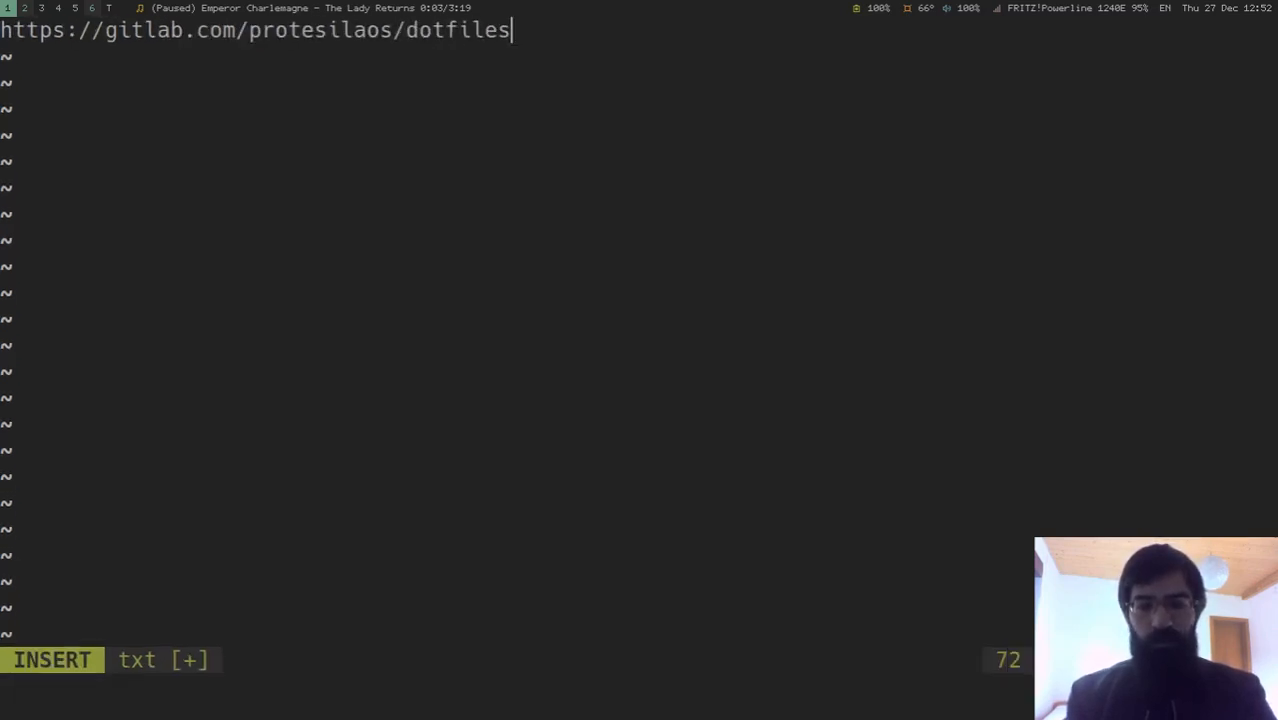
{"action": "key", "text": "Return"}
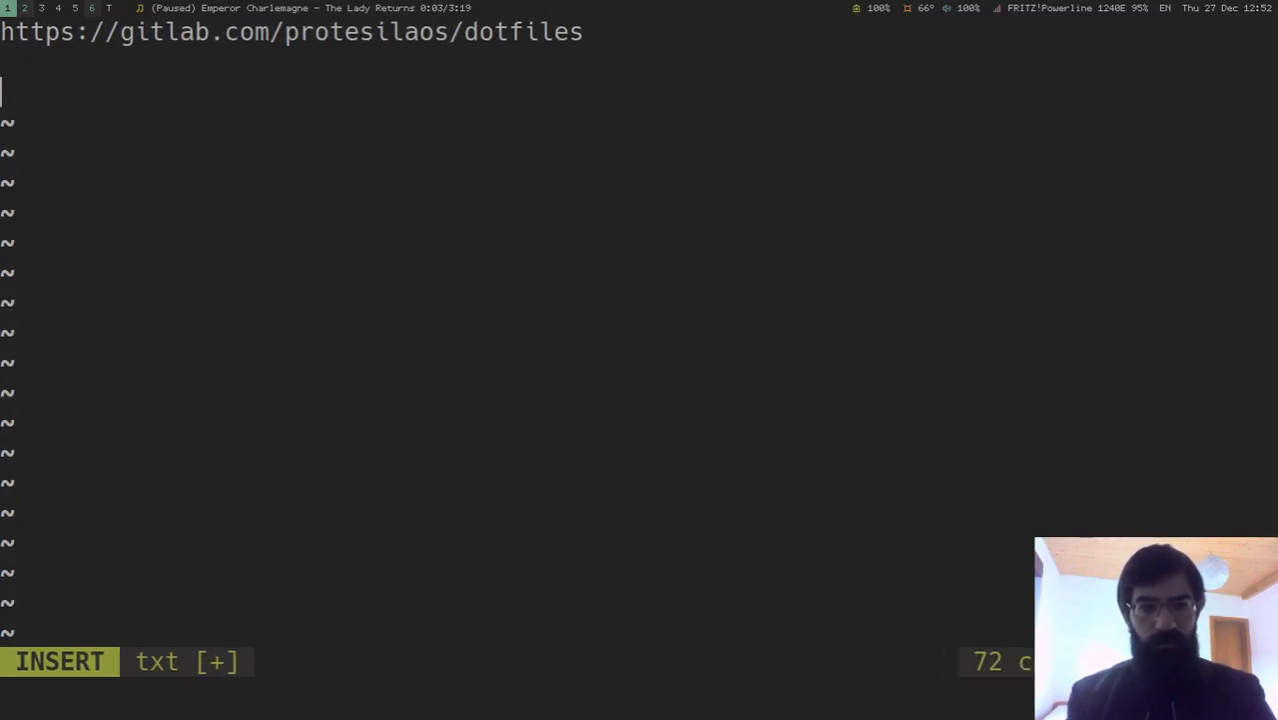
Begin the personal website address with 'protesilaos' and 'https:' and leave insert mode.
{"action": "type", "text": "protesilaos.com"}
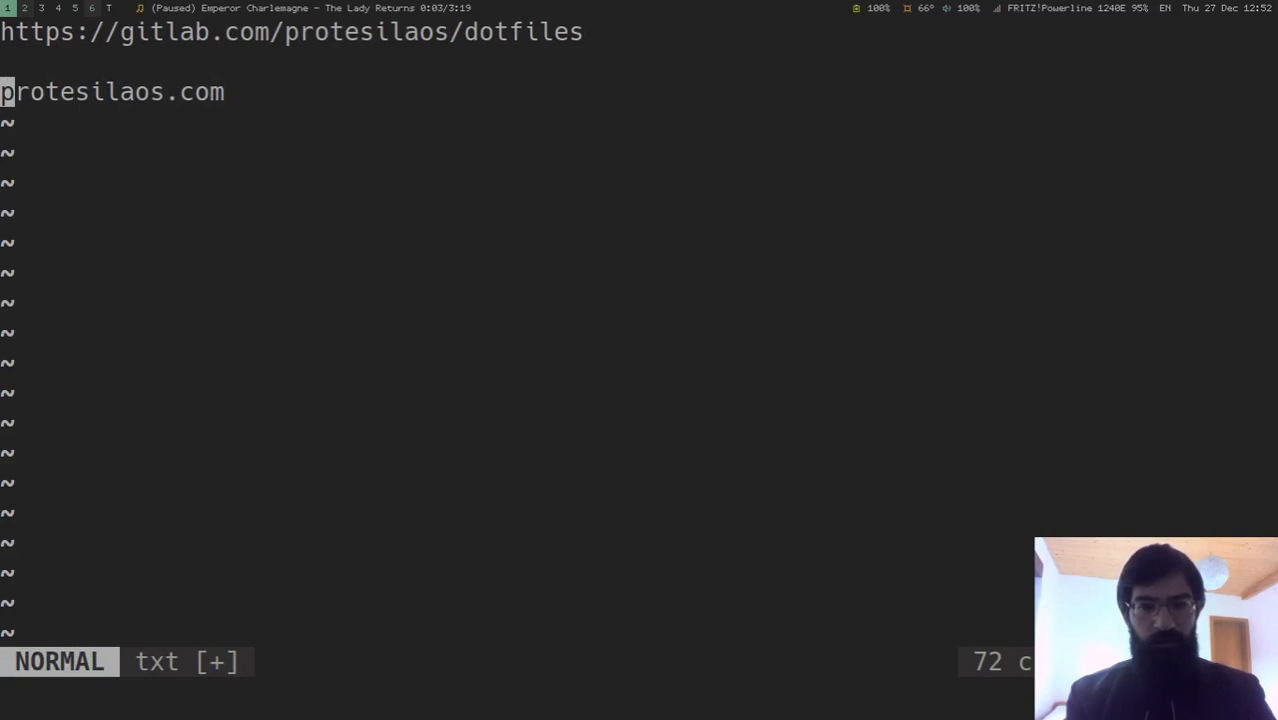
{"action": "type", "text": "https:"}
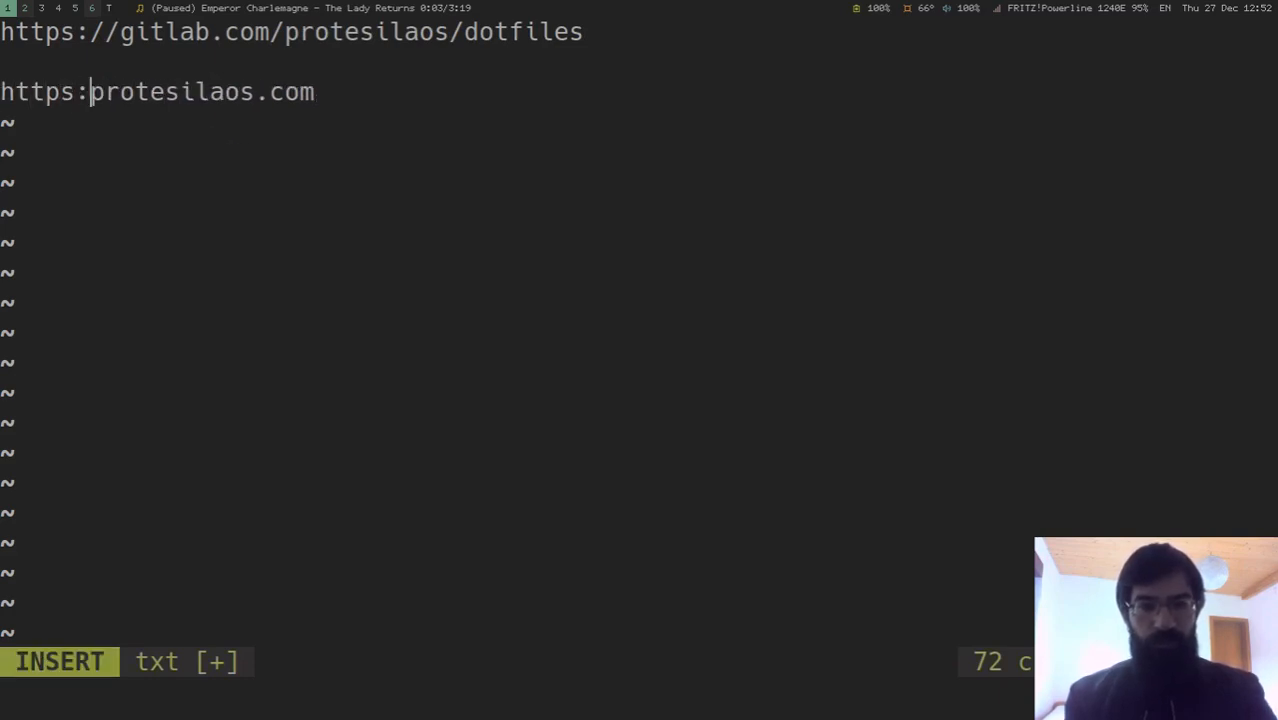
{"action": "key", "text": "Escape"}
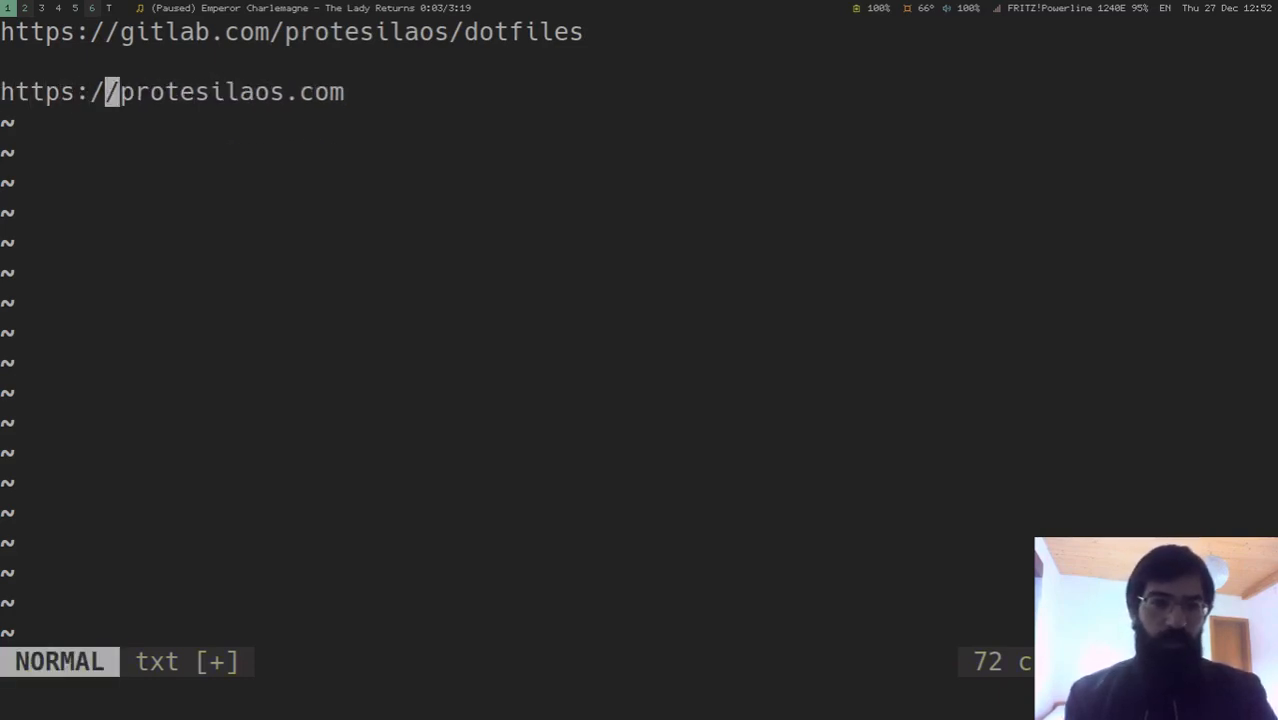